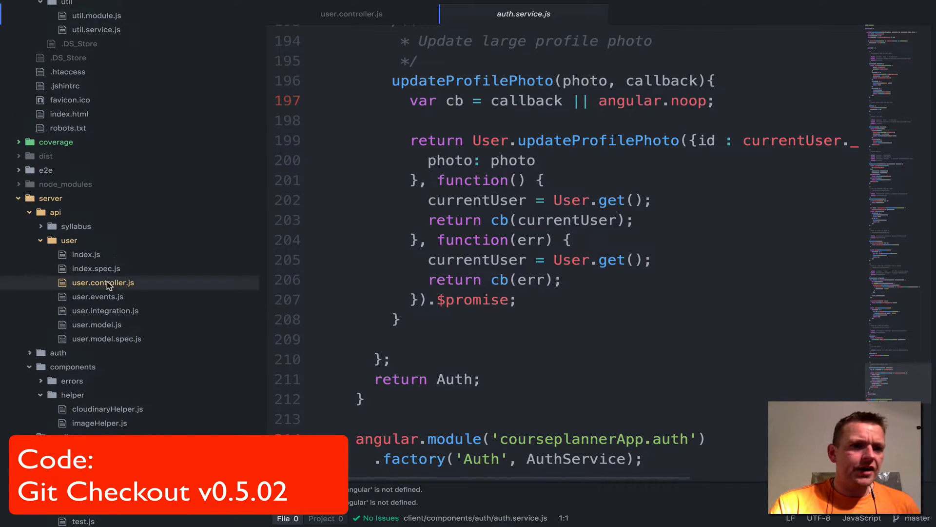
Review user.controller.js and the profilePhoto PUT route in server/api/user/index.js
{"action": "left_click", "coordinate": [352, 12]}
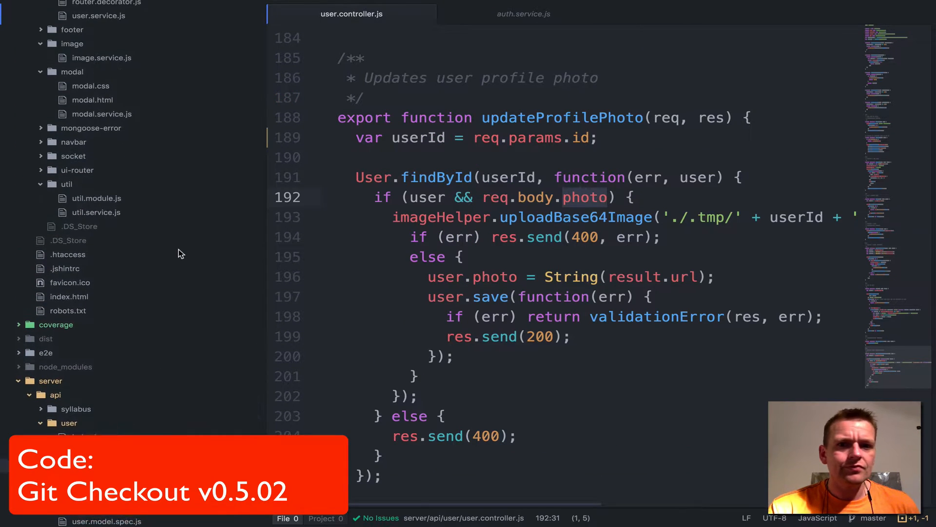
{"action": "left_click", "coordinate": [523, 14]}
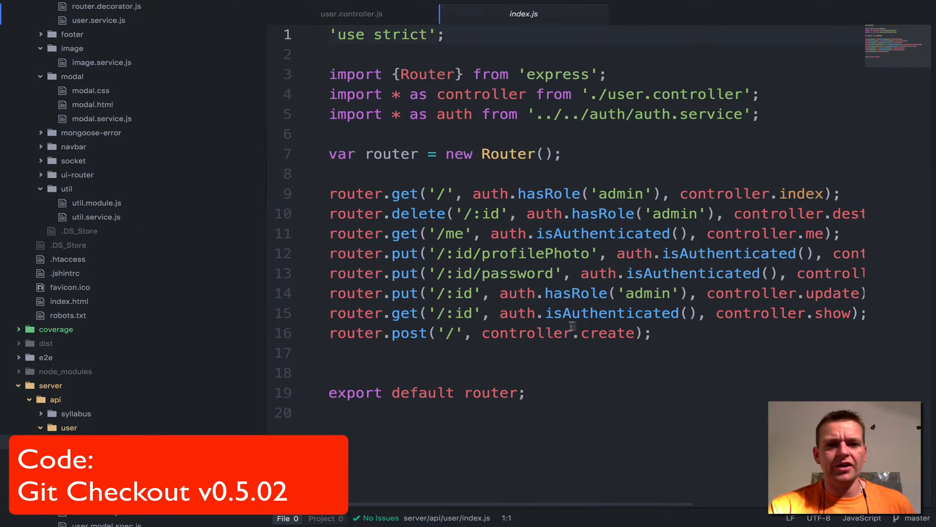
{"action": "scroll", "scroll_direction": "right", "scroll_amount": 3}
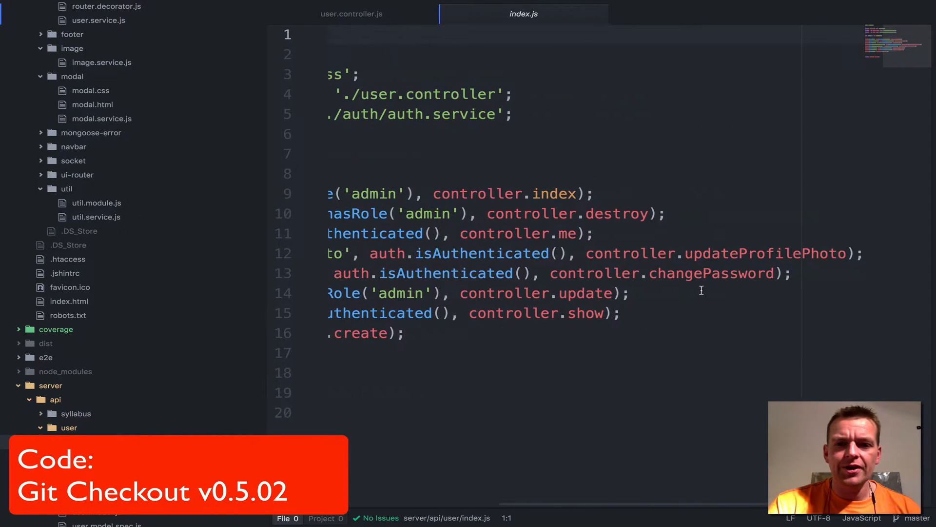
{"action": "mouse_move", "coordinate": [775, 253]}
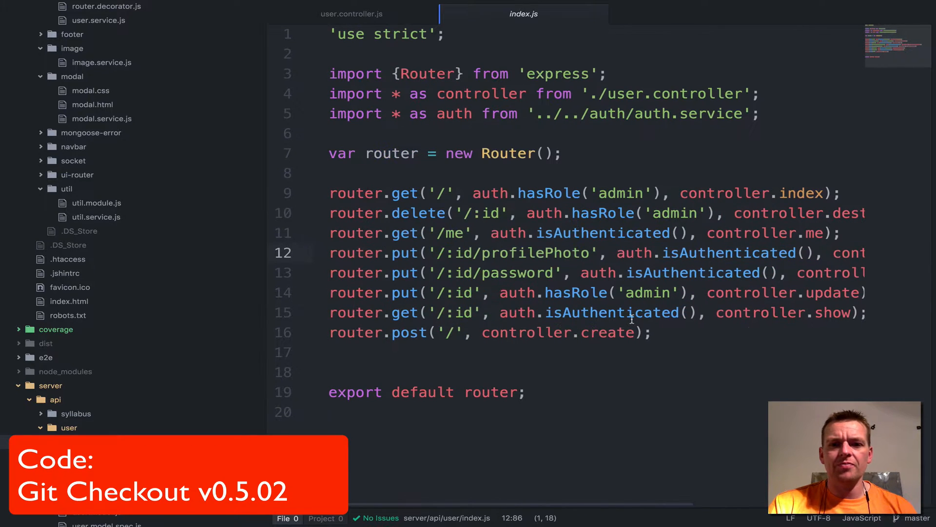
{"action": "left_click", "coordinate": [86, 441]}
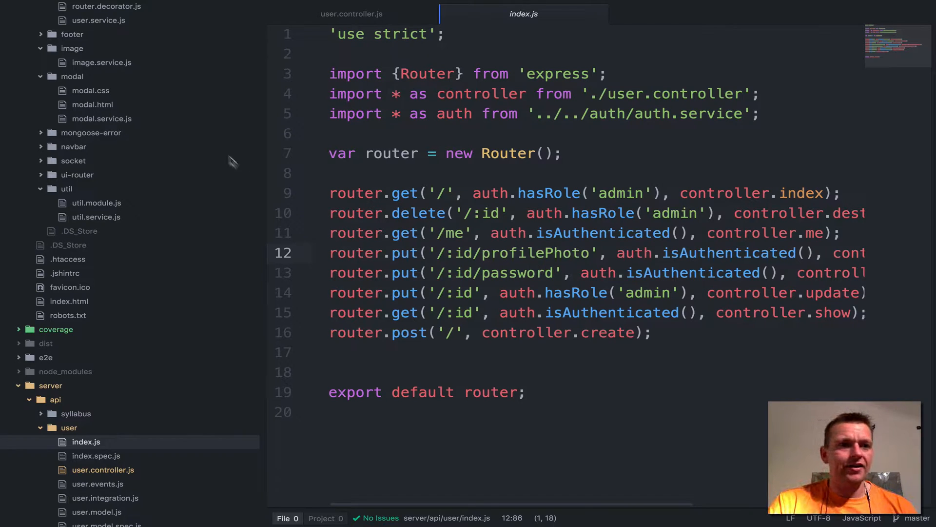
{"action": "scroll", "scroll_direction": "up", "scroll_amount": 3}
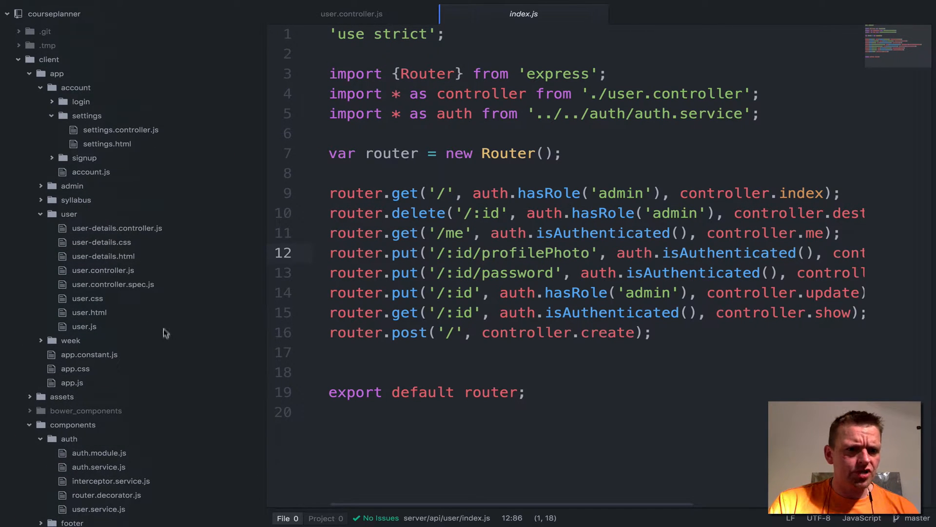
{"action": "scroll", "scroll_direction": "down", "scroll_amount": 3}
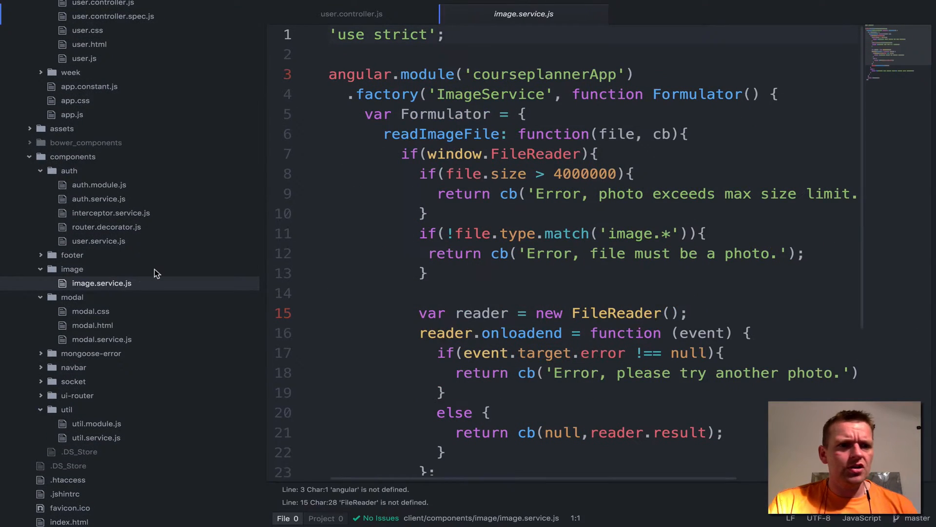
Bring auth.service.js's updateProfilePhoto function into view
{"action": "left_click", "coordinate": [98, 198]}
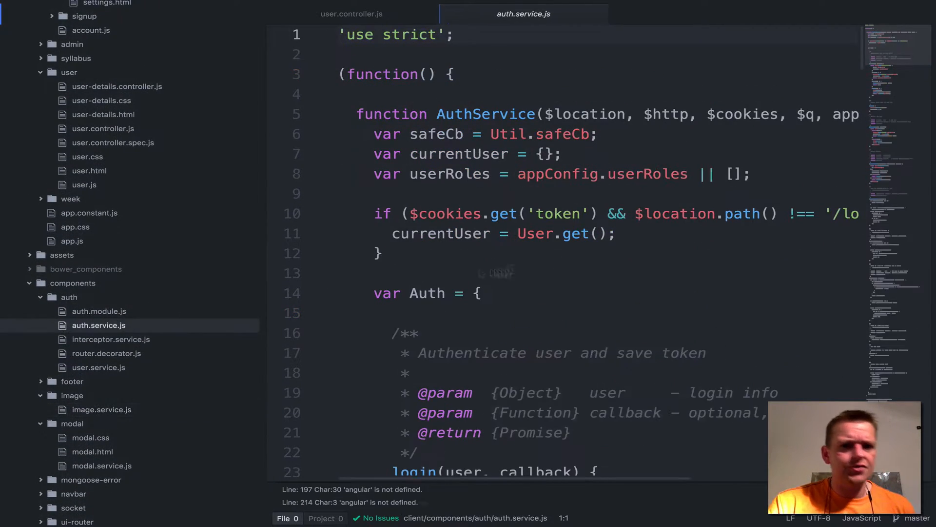
{"action": "scroll", "scroll_direction": "down", "scroll_amount": 3}
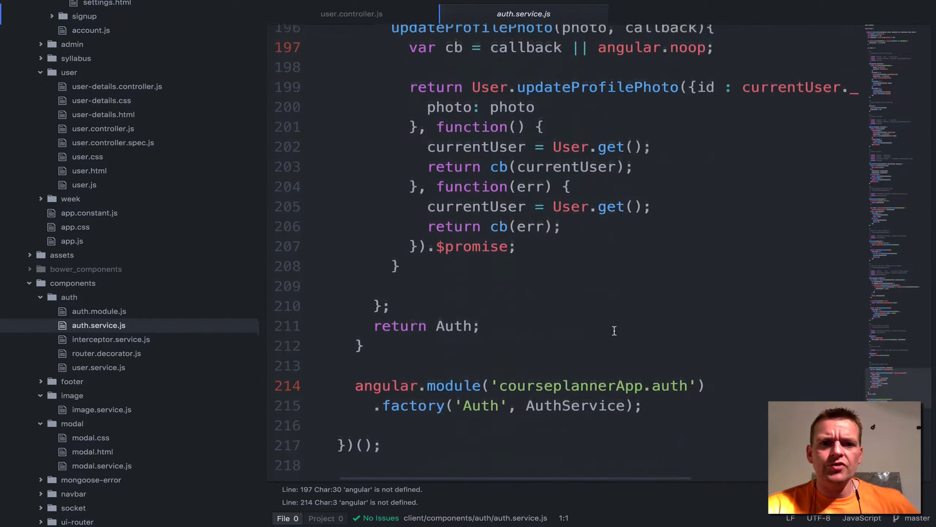
{"action": "scroll", "scroll_direction": "up", "scroll_amount": 3}
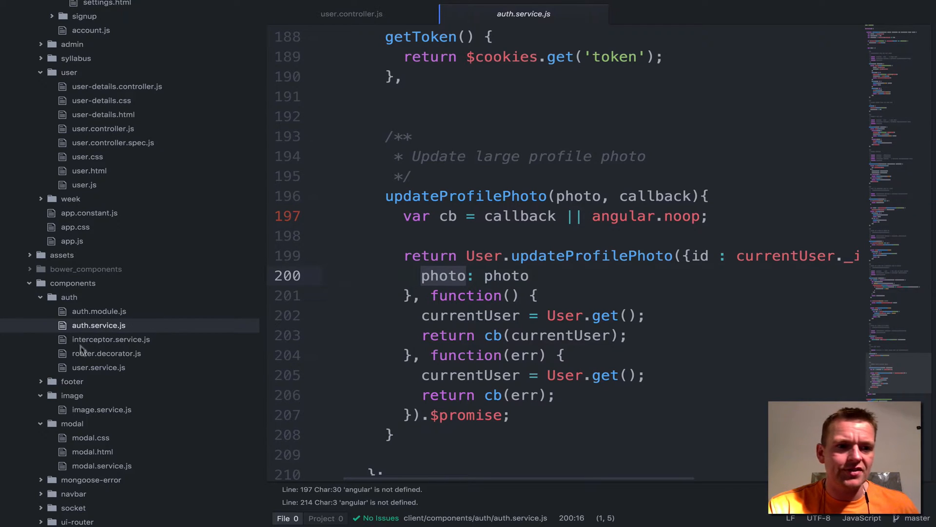
Compare user.service.js's updateProfilePhoto PUT resource with the server's profilePhoto route
{"action": "left_click", "coordinate": [99, 367]}
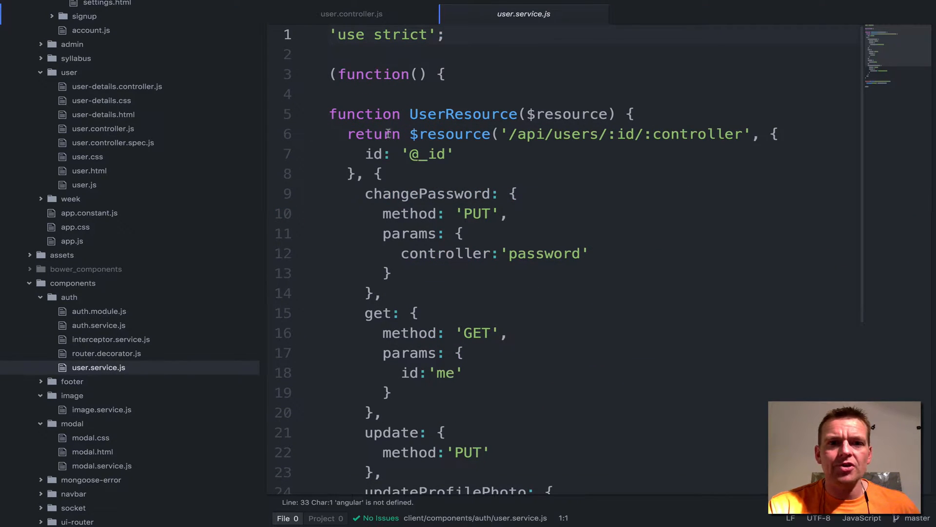
{"action": "scroll", "scroll_direction": "down", "scroll_amount": 3}
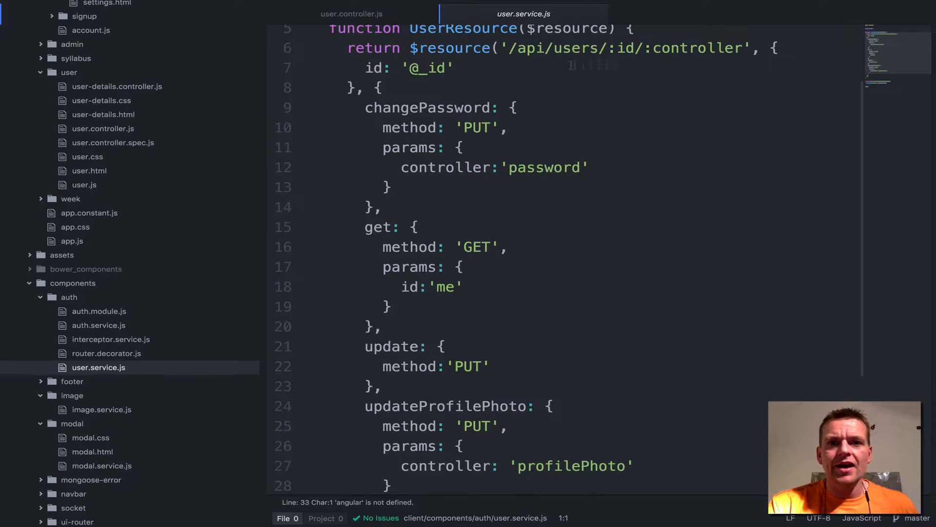
{"action": "mouse_move", "coordinate": [674, 57]}
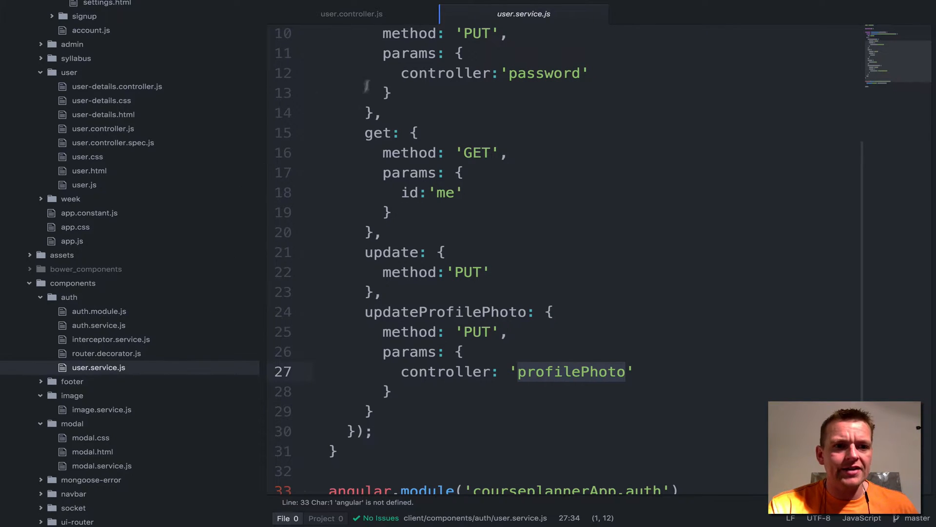
{"action": "scroll", "scroll_direction": "down", "scroll_amount": 3}
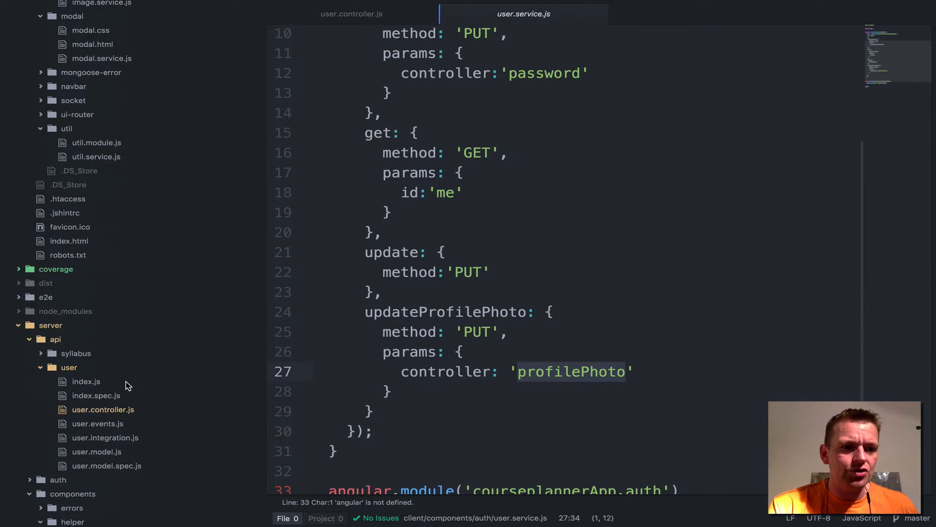
{"action": "left_click", "coordinate": [86, 381]}
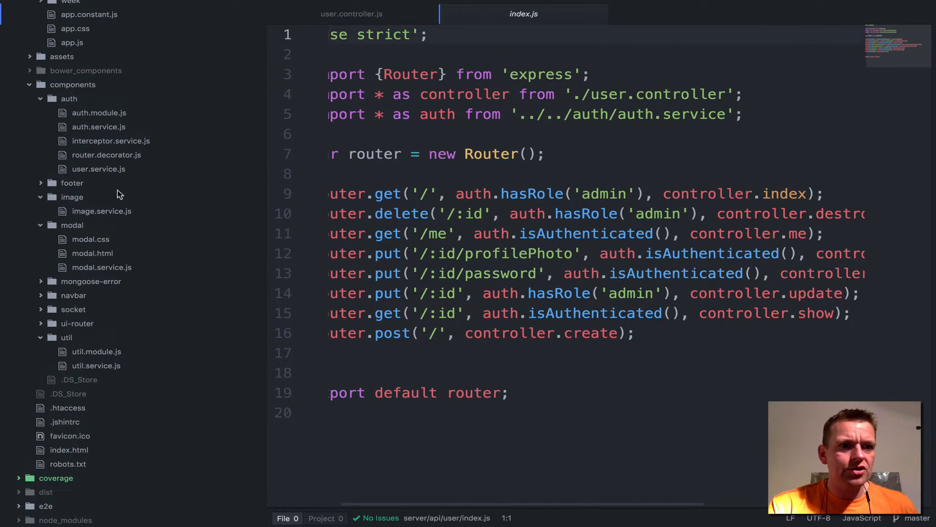
{"action": "left_click", "coordinate": [99, 169]}
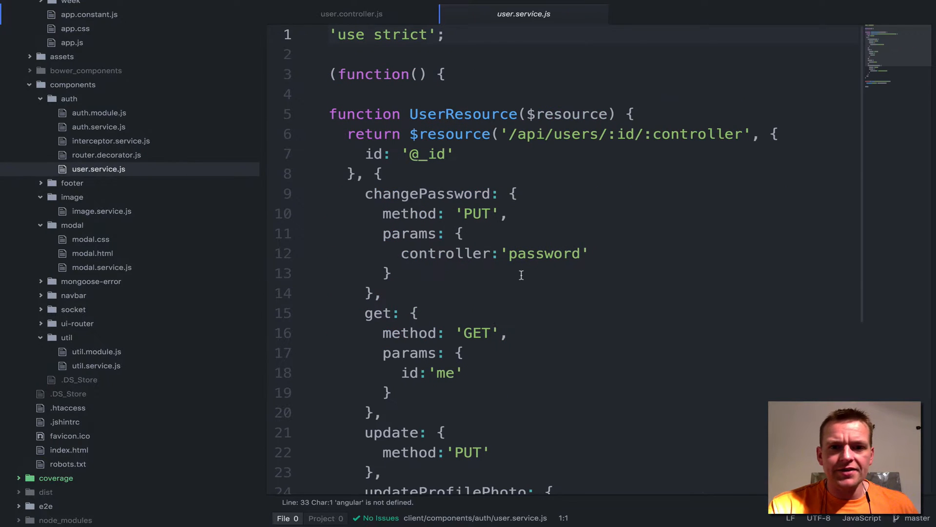
{"action": "scroll", "scroll_direction": "down", "scroll_amount": 3}
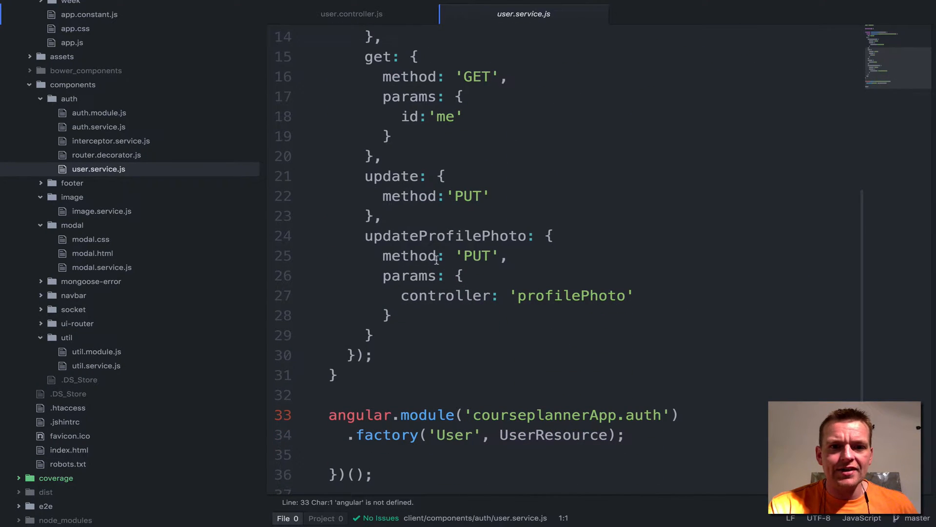
{"action": "scroll", "scroll_direction": "up", "scroll_amount": 3}
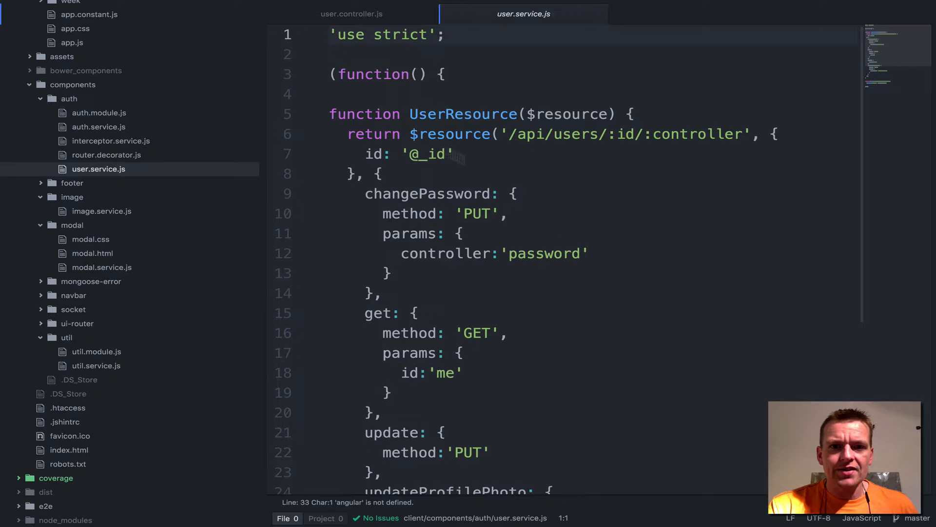
{"action": "mouse_move", "coordinate": [514, 213]}
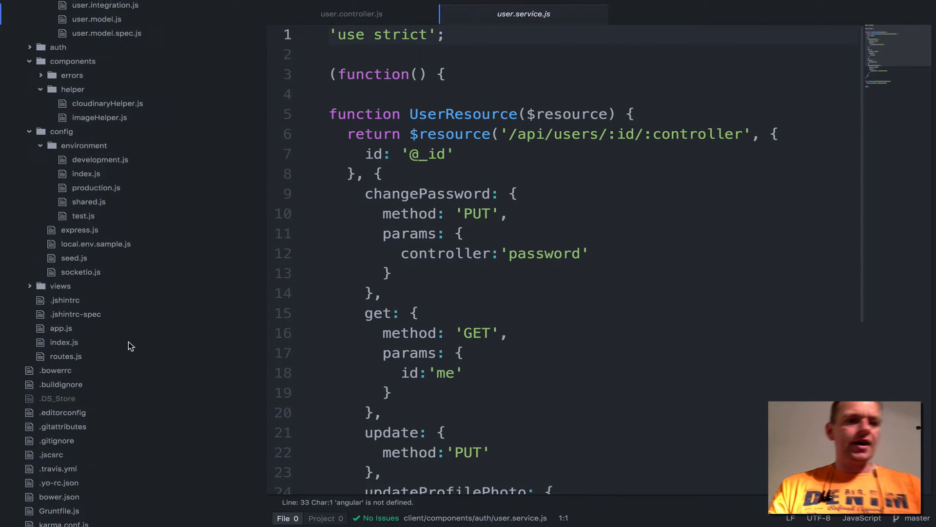
{"action": "left_click", "coordinate": [352, 13]}
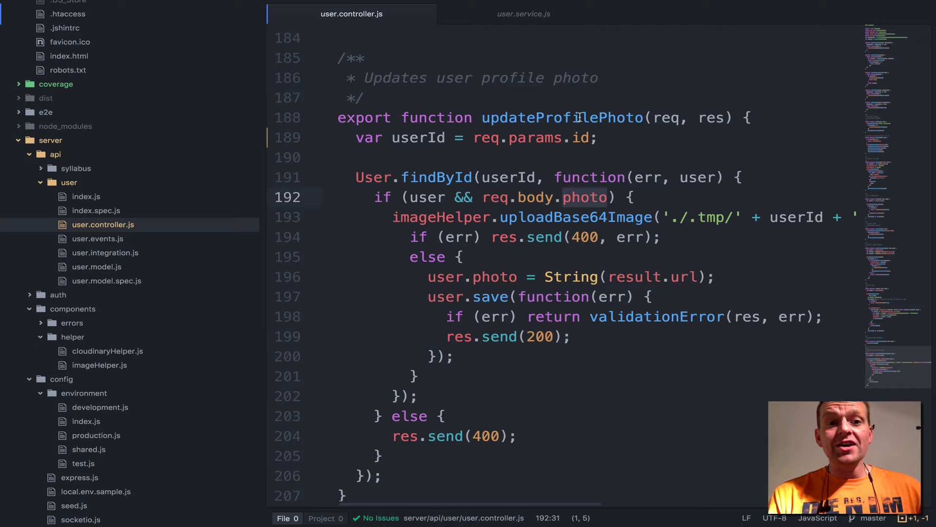
{"action": "left_click", "coordinate": [504, 137]}
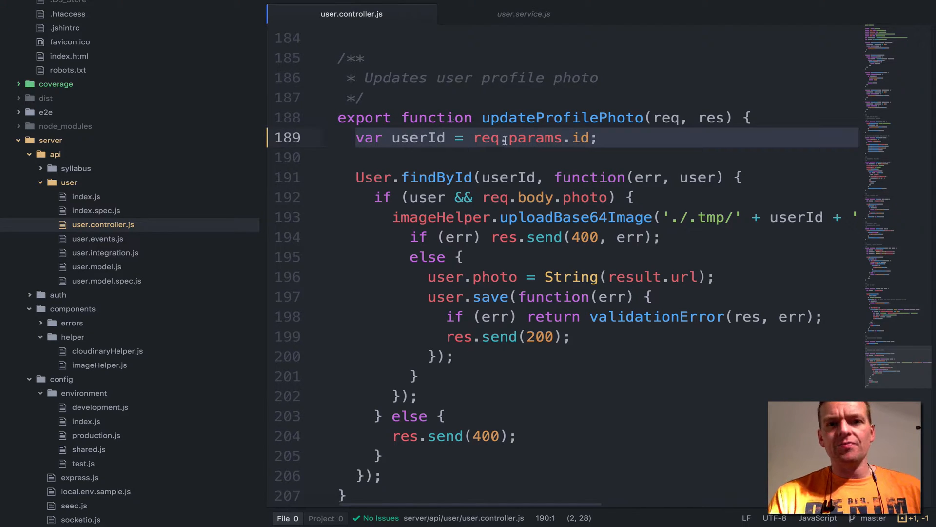
{"action": "mouse_move", "coordinate": [546, 138]}
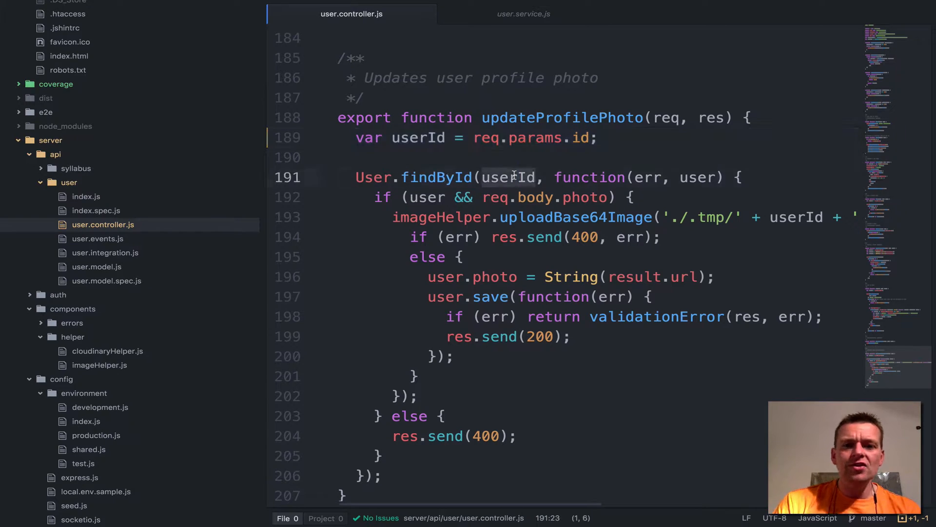
{"action": "double_click", "coordinate": [696, 178]}
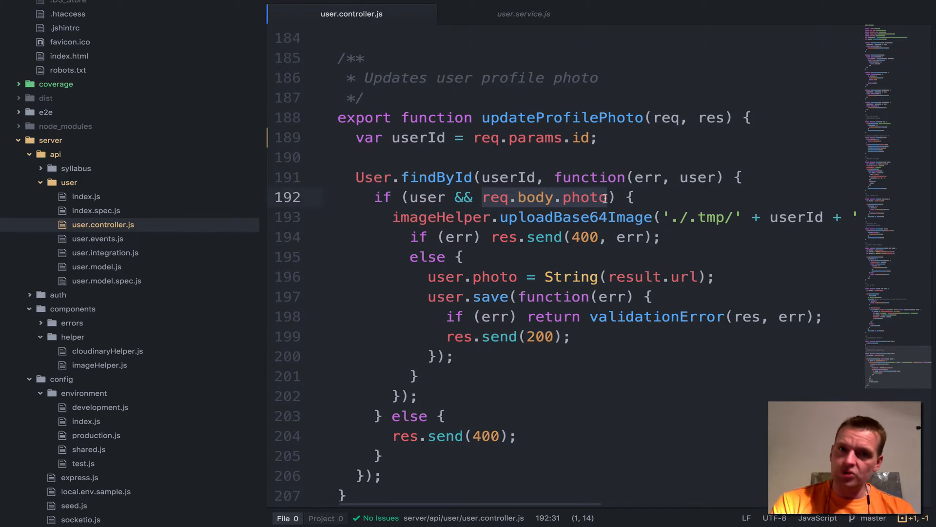
{"action": "left_click", "coordinate": [441, 216]}
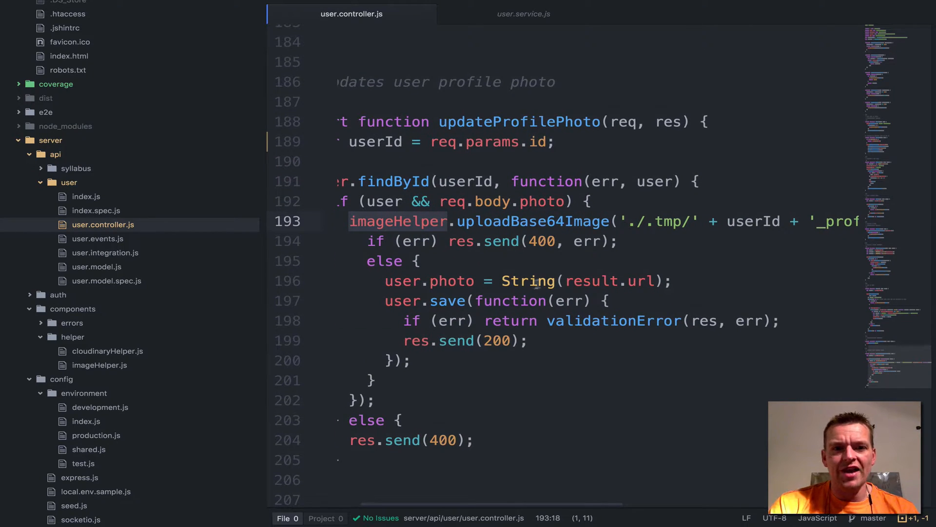
{"action": "scroll", "scroll_direction": "right", "scroll_amount": 3}
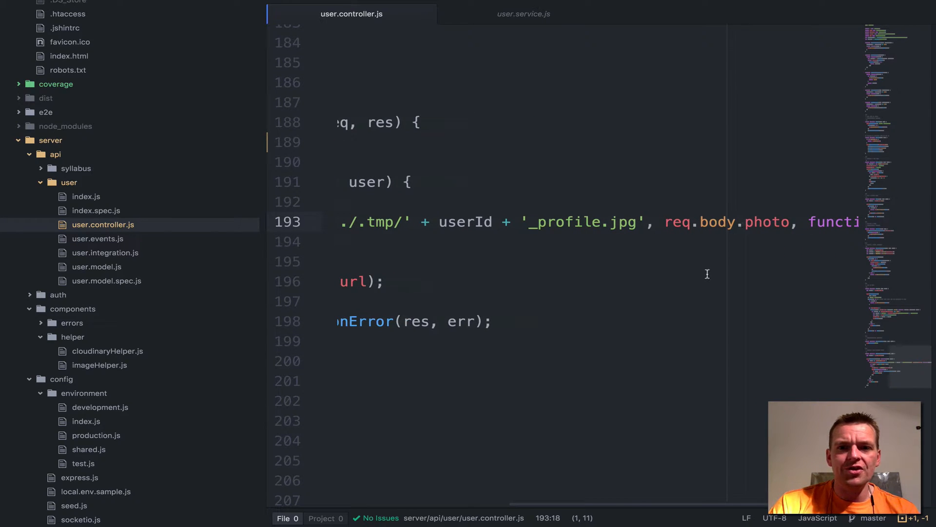
{"action": "scroll", "scroll_direction": "left", "scroll_amount": 3}
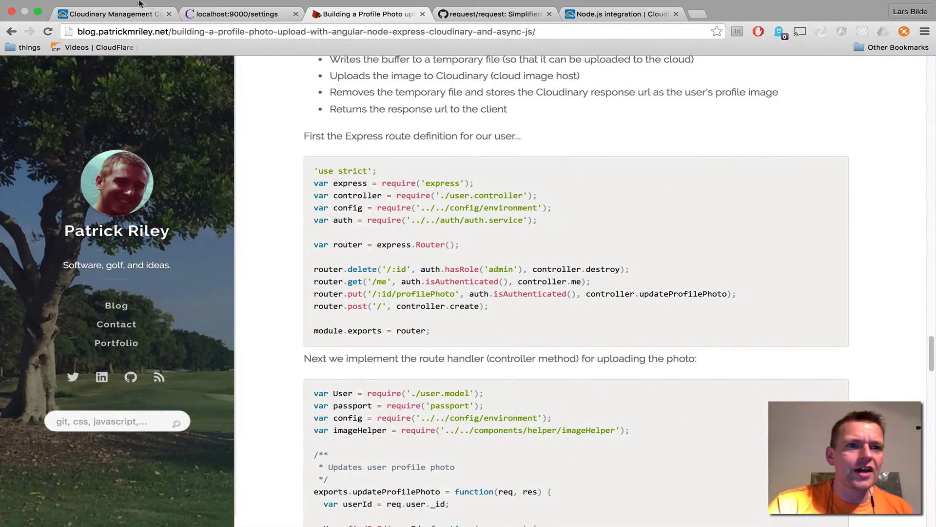
Browse the Cloudinary media library and dashboard, then reach the Node.js integration guide
{"action": "left_click", "coordinate": [110, 13]}
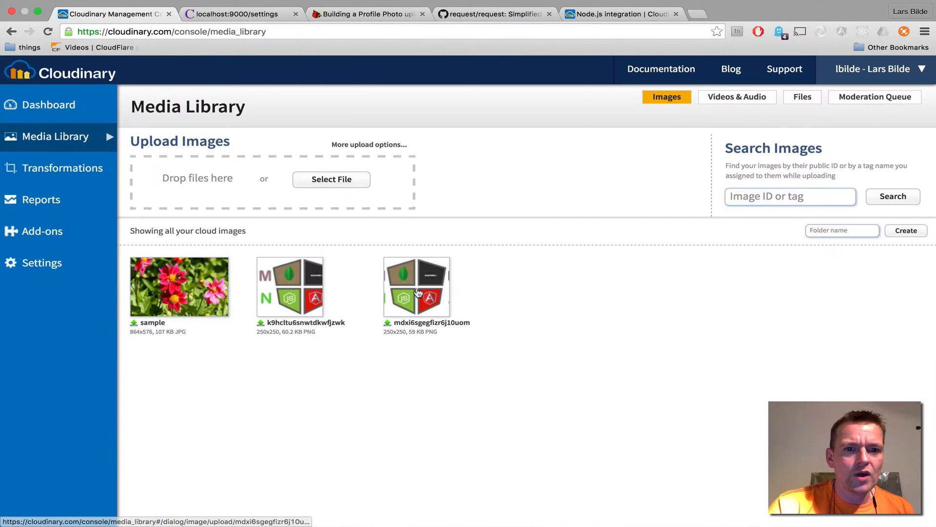
{"action": "mouse_move", "coordinate": [106, 82]}
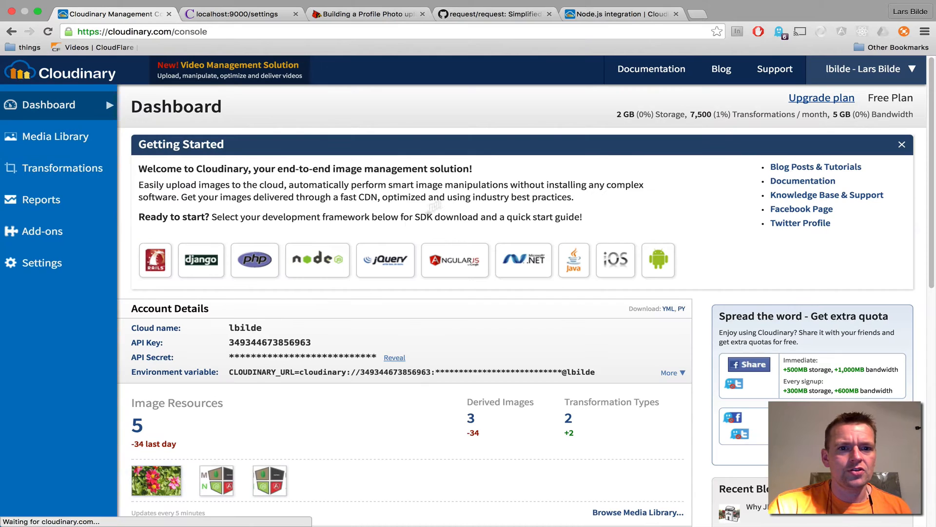
{"action": "left_click", "coordinate": [317, 259]}
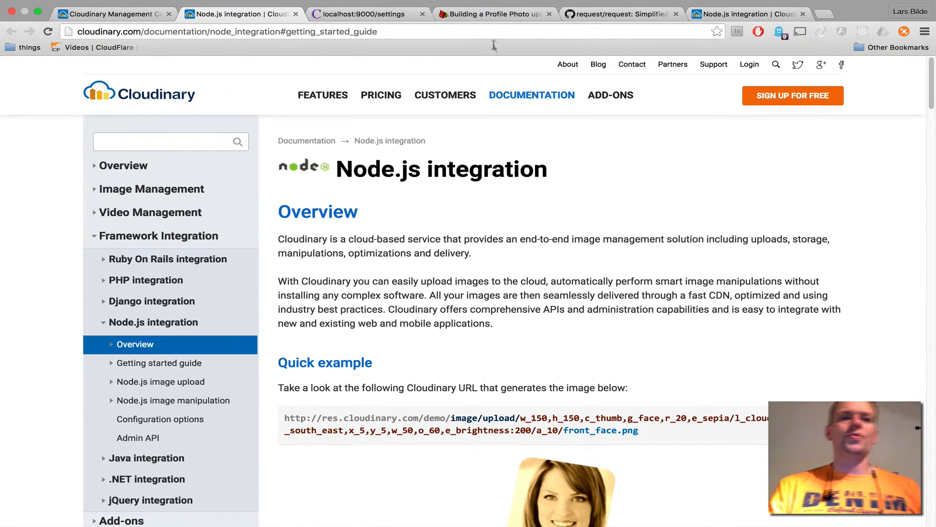
{"action": "mouse_move", "coordinate": [559, 344]}
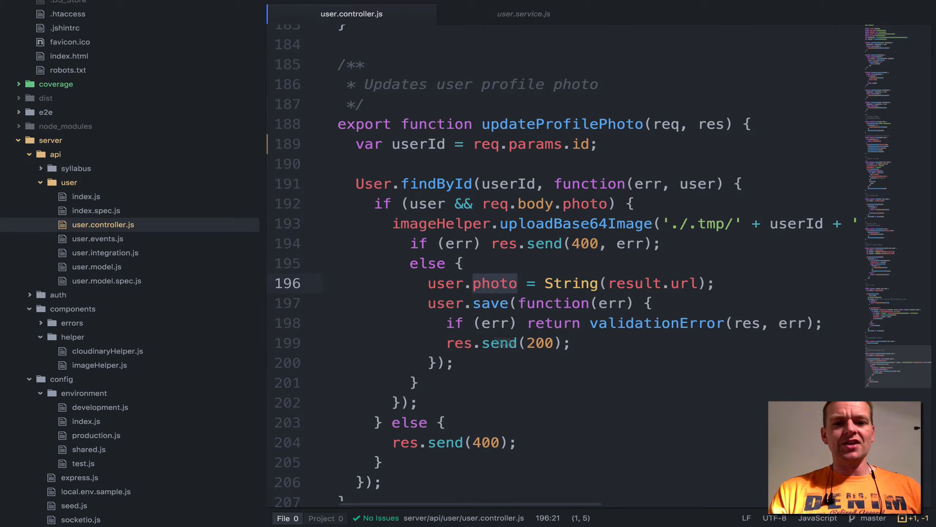
{"action": "mouse_move", "coordinate": [512, 328]}
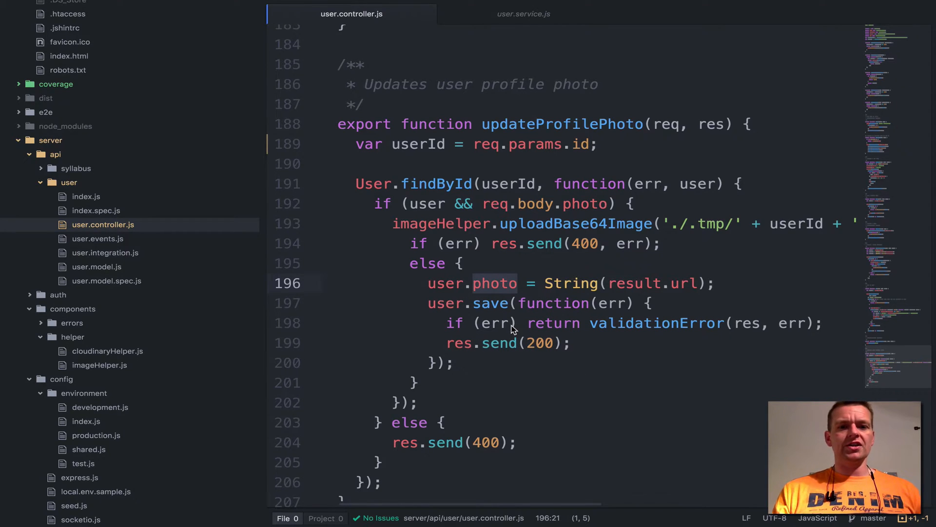
Scroll the tree view to the server helper folder with imageHelper.js and cloudinaryHelper.js
{"action": "scroll", "scroll_direction": "down", "scroll_amount": 3}
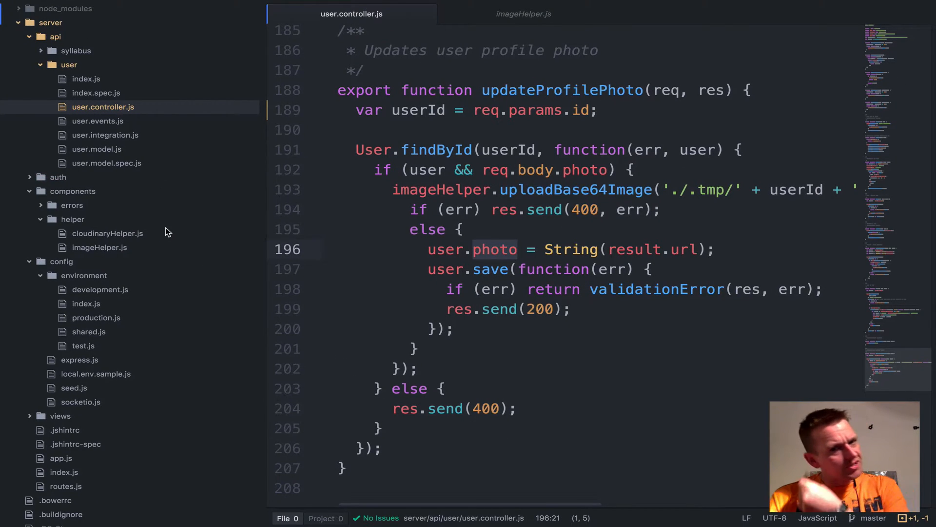
{"action": "scroll", "scroll_direction": "down", "scroll_amount": 3}
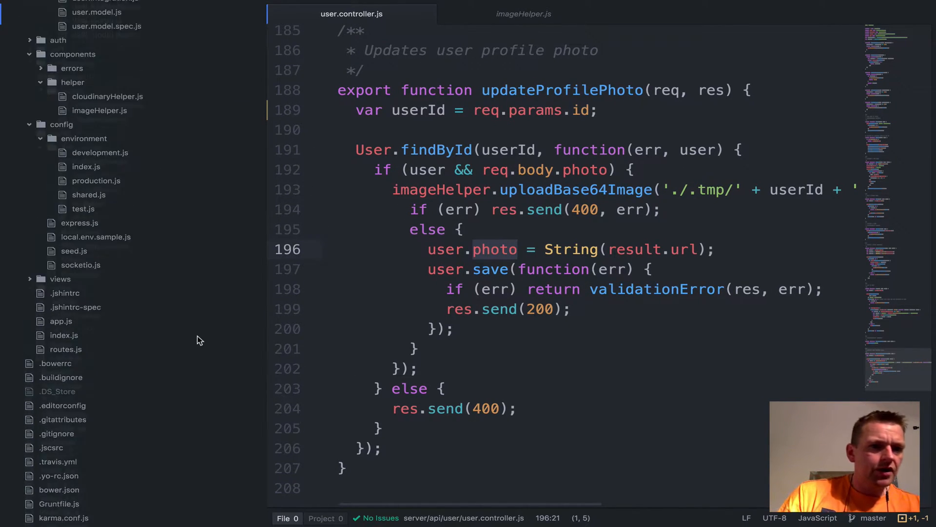
{"action": "scroll", "scroll_direction": "up", "scroll_amount": 3}
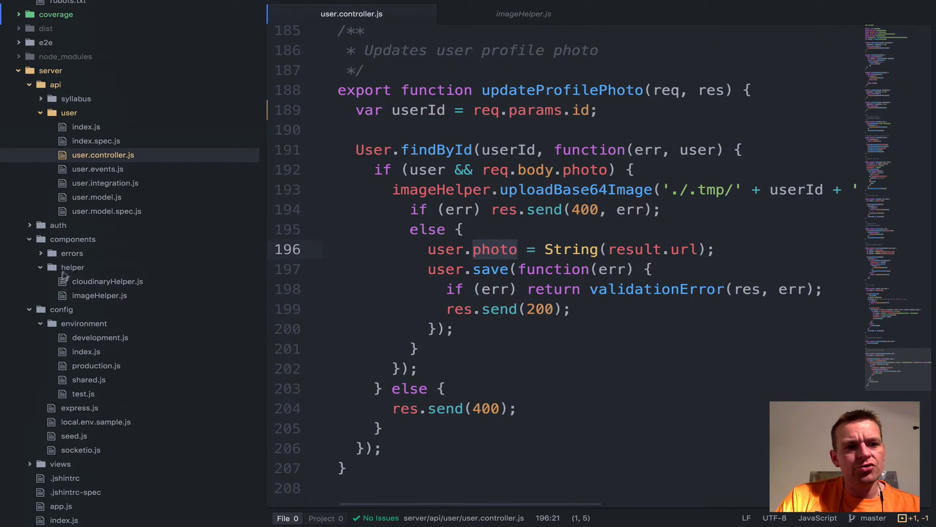
{"action": "mouse_move", "coordinate": [84, 257]}
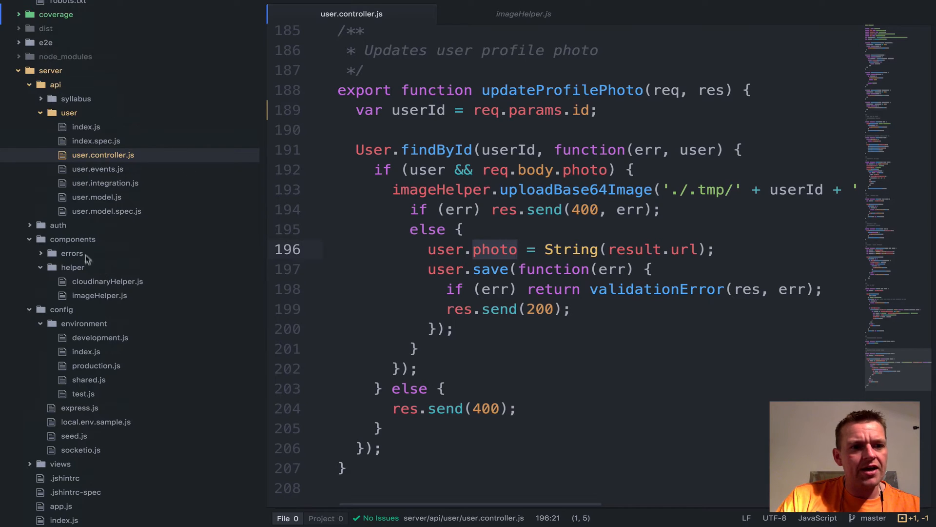
{"action": "mouse_move", "coordinate": [148, 279]}
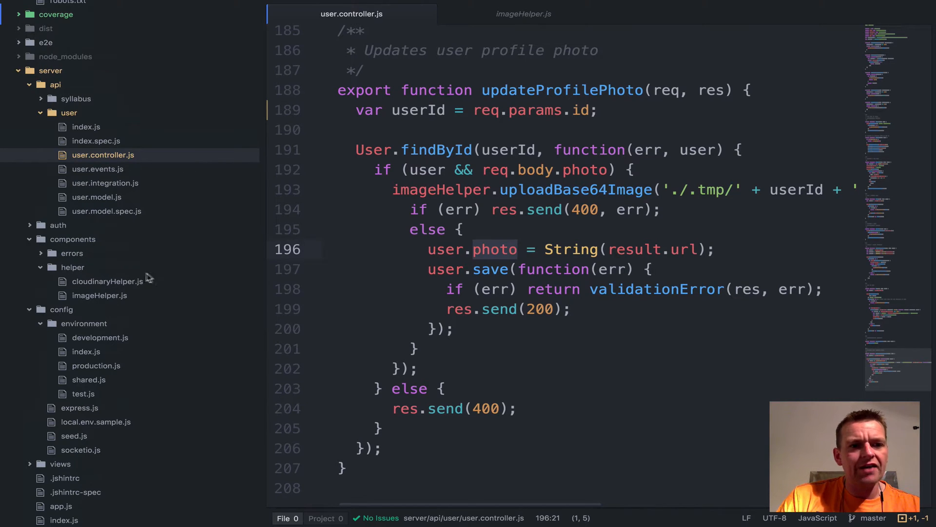
Show imageHelper.js's uploadBase64Image with its async waterfall steps
{"action": "left_click", "coordinate": [100, 294]}
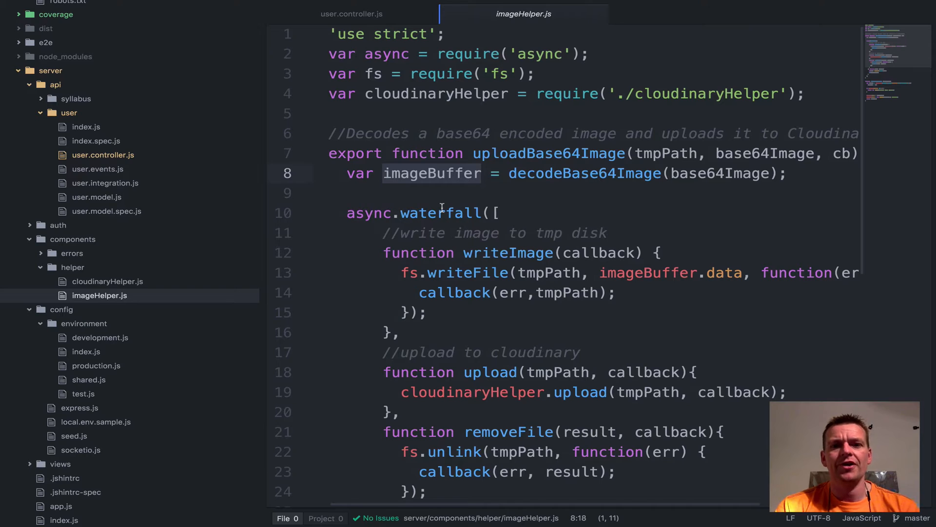
{"action": "mouse_move", "coordinate": [594, 307]}
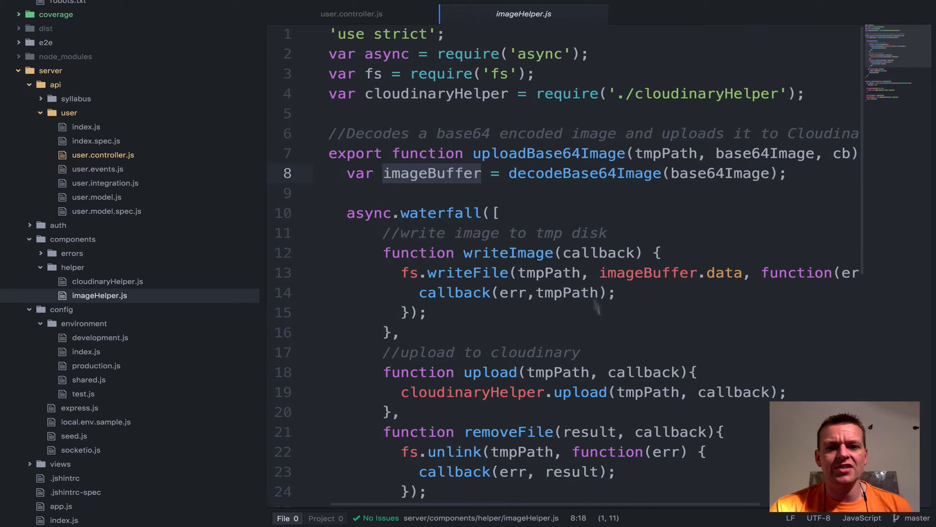
{"action": "mouse_move", "coordinate": [481, 251]}
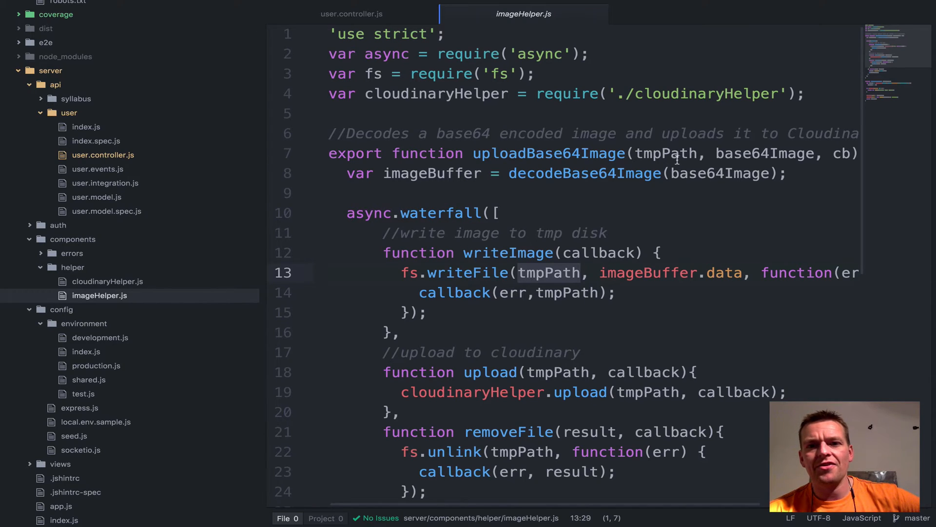
{"action": "left_click", "coordinate": [352, 13]}
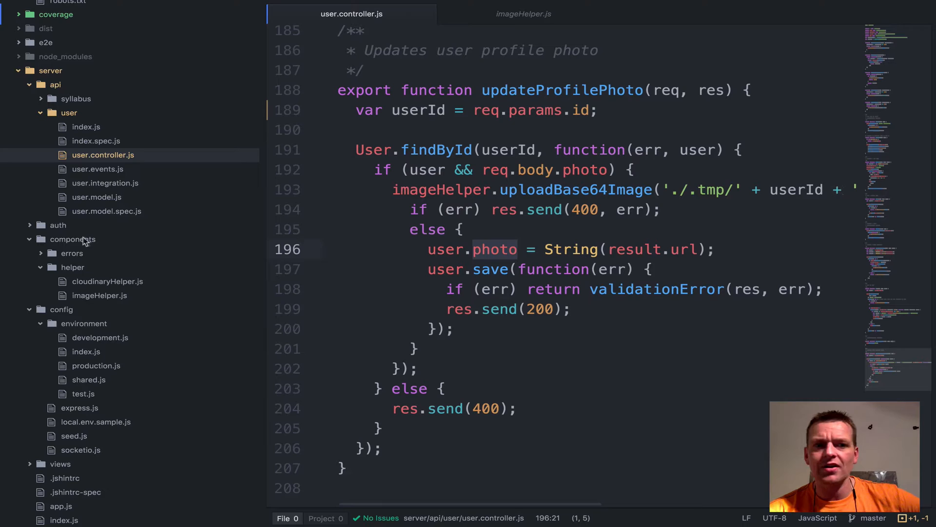
{"action": "mouse_move", "coordinate": [121, 296]}
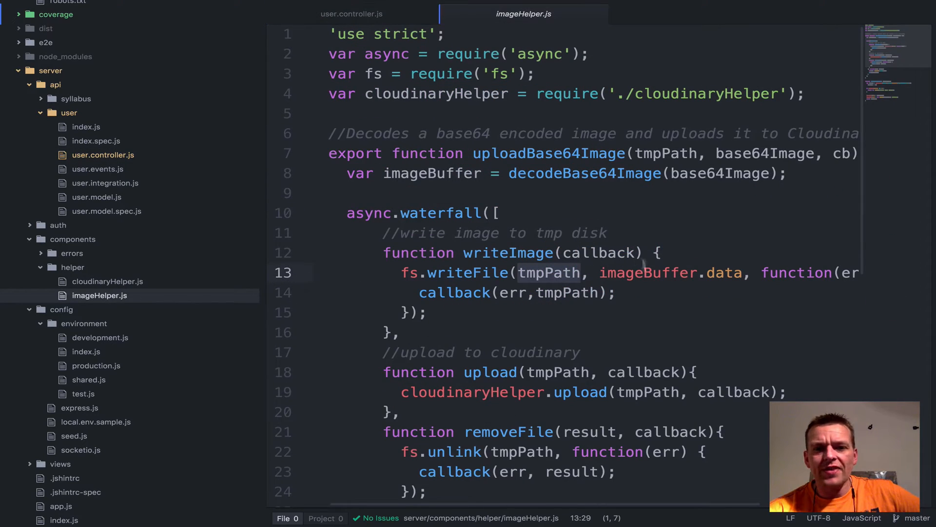
{"action": "mouse_move", "coordinate": [681, 293]}
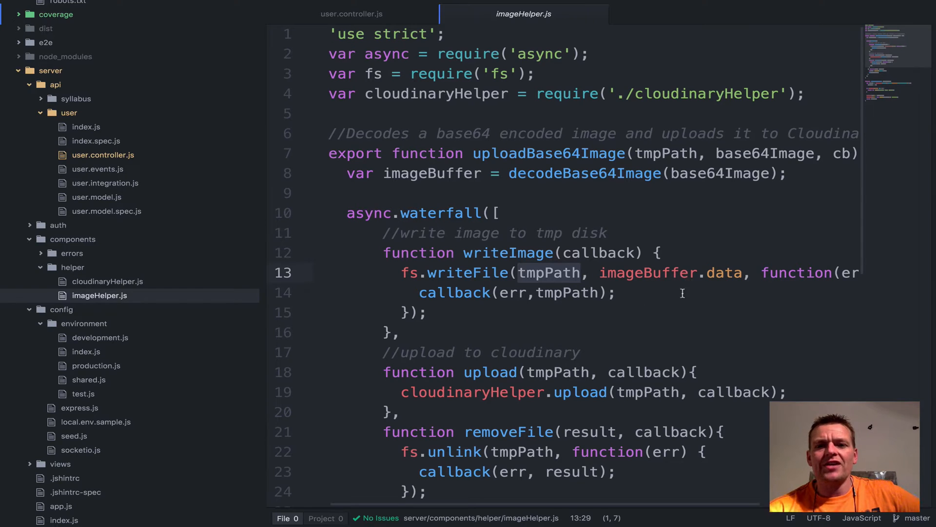
{"action": "scroll", "scroll_direction": "up", "scroll_amount": 3}
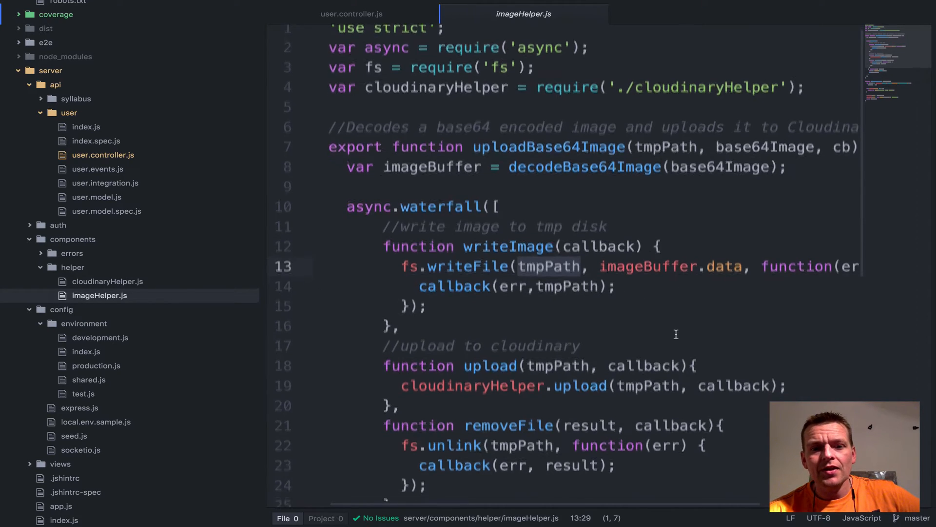
{"action": "scroll", "scroll_direction": "down", "scroll_amount": 3}
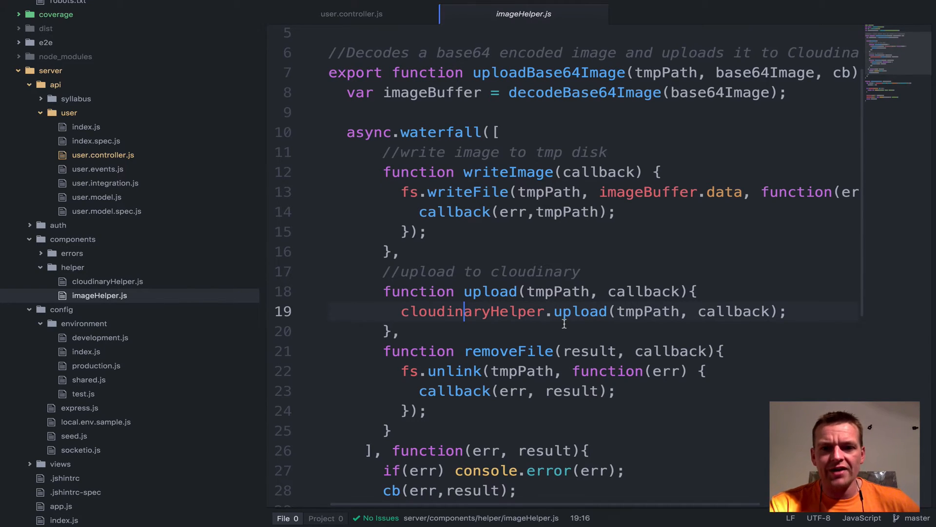
{"action": "left_click", "coordinate": [722, 312]}
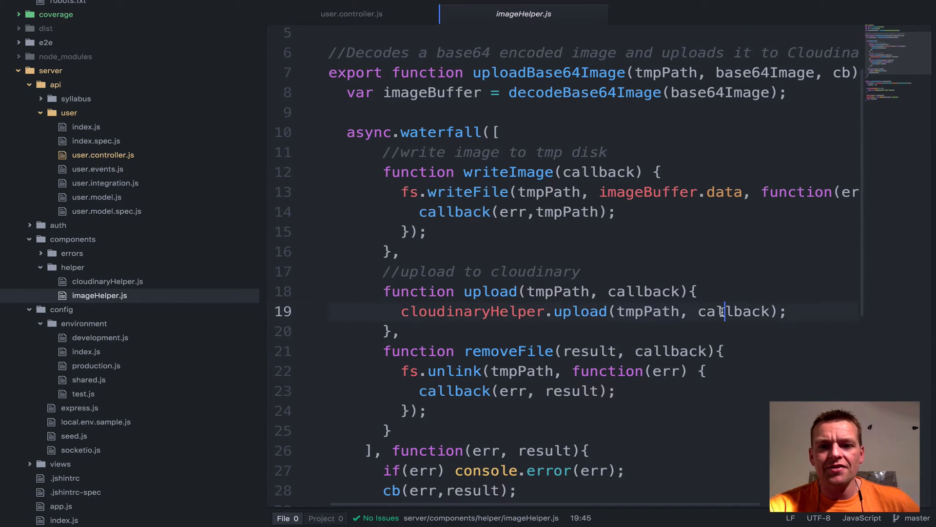
{"action": "double_click", "coordinate": [733, 311]}
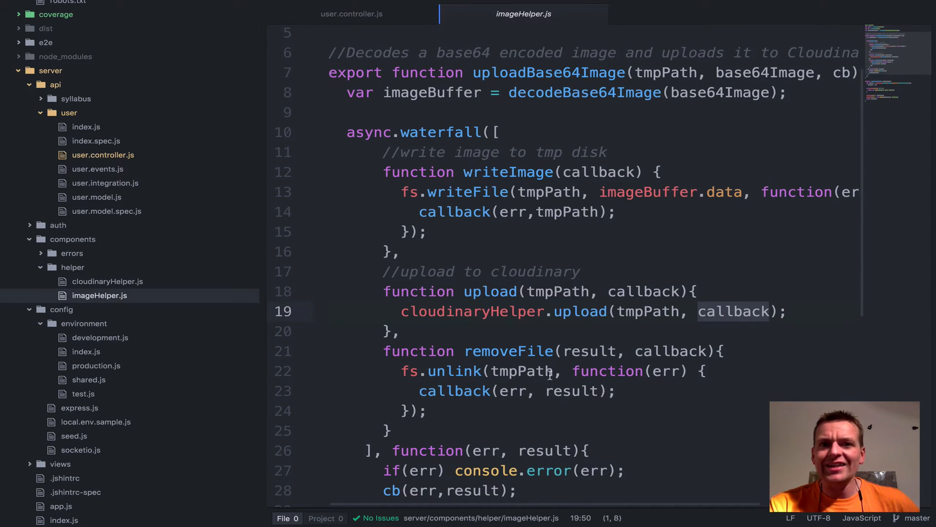
{"action": "mouse_move", "coordinate": [444, 394]}
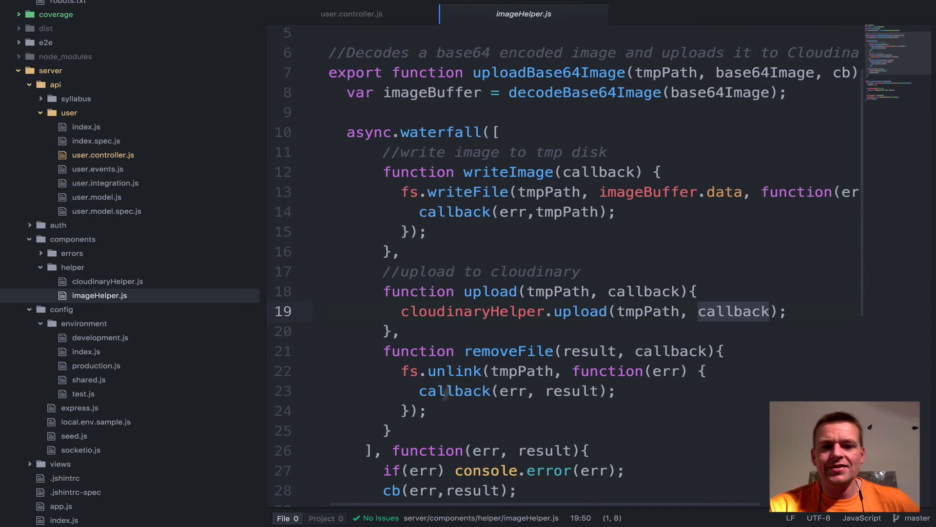
{"action": "scroll", "scroll_direction": "down", "scroll_amount": 3}
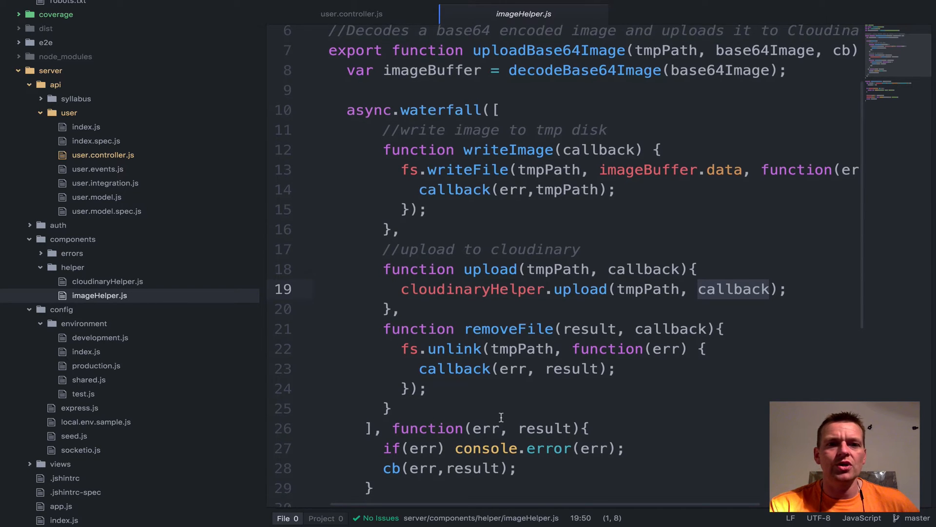
{"action": "scroll", "scroll_direction": "down", "scroll_amount": 3}
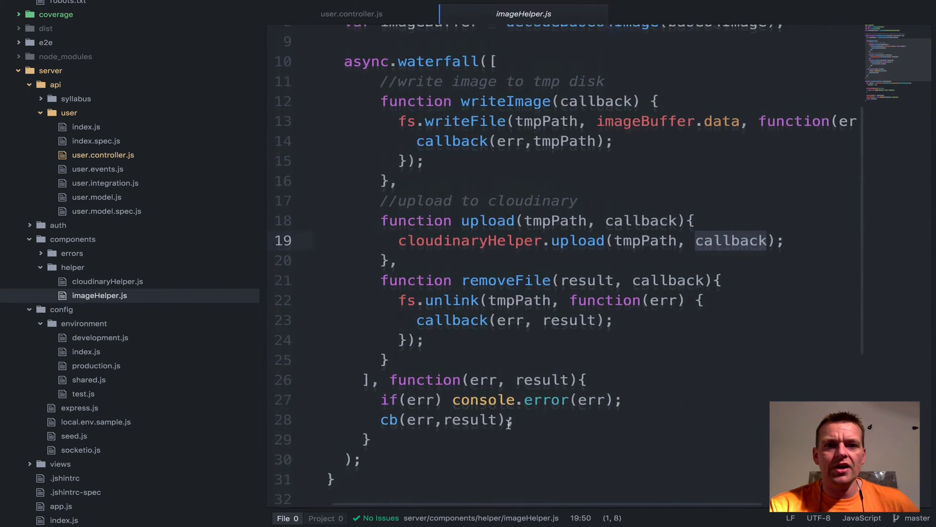
{"action": "scroll", "scroll_direction": "up", "scroll_amount": 3}
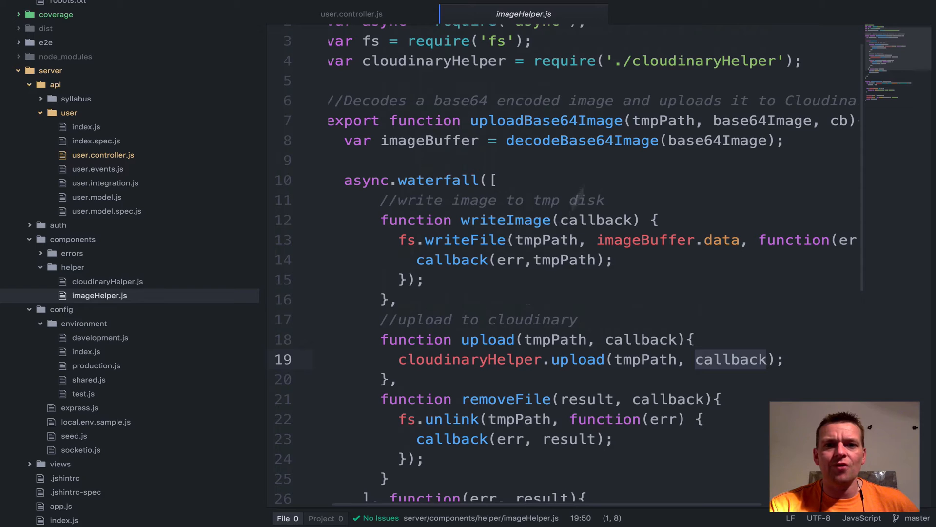
{"action": "left_click", "coordinate": [602, 140]}
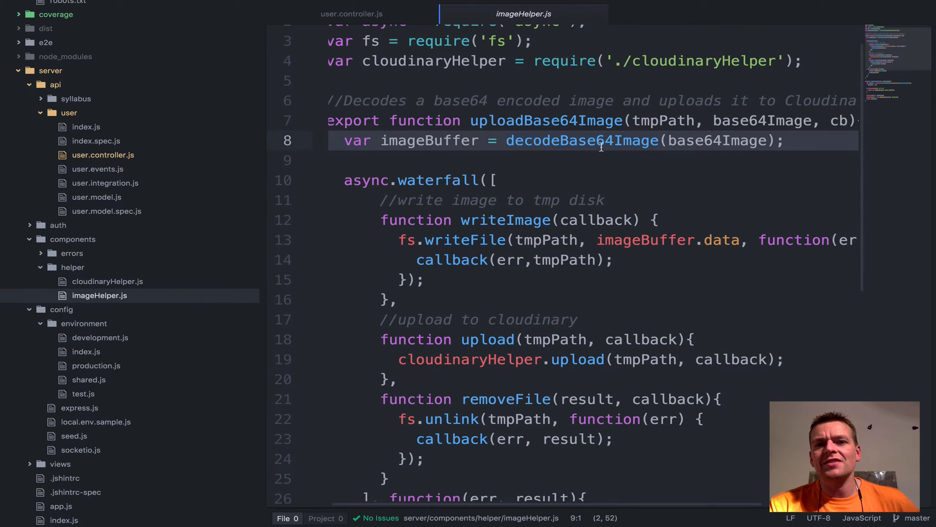
{"action": "scroll", "scroll_direction": "down", "scroll_amount": 3}
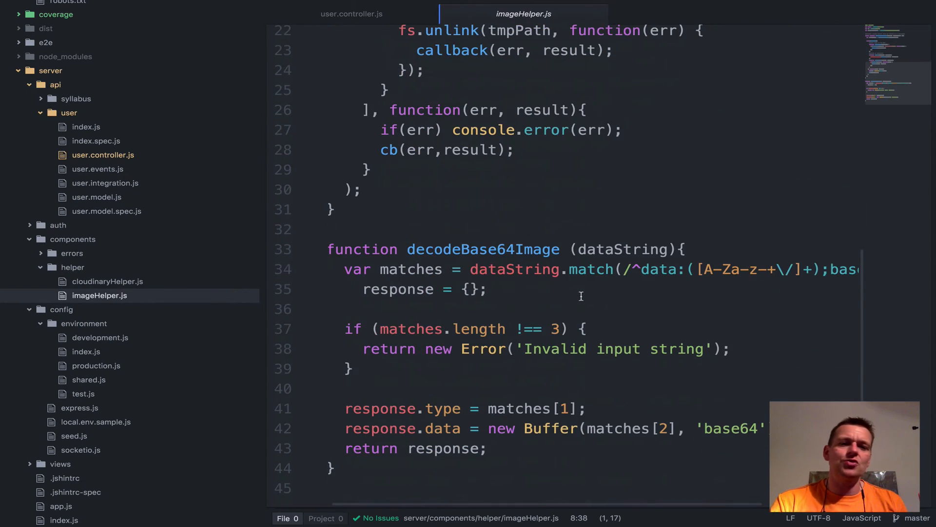
{"action": "mouse_move", "coordinate": [486, 419]}
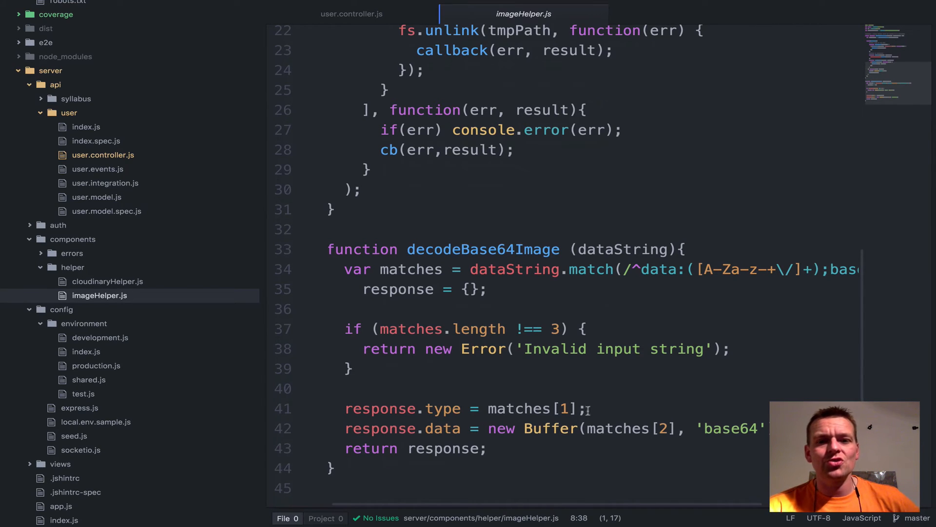
{"action": "scroll", "scroll_direction": "up", "scroll_amount": 3}
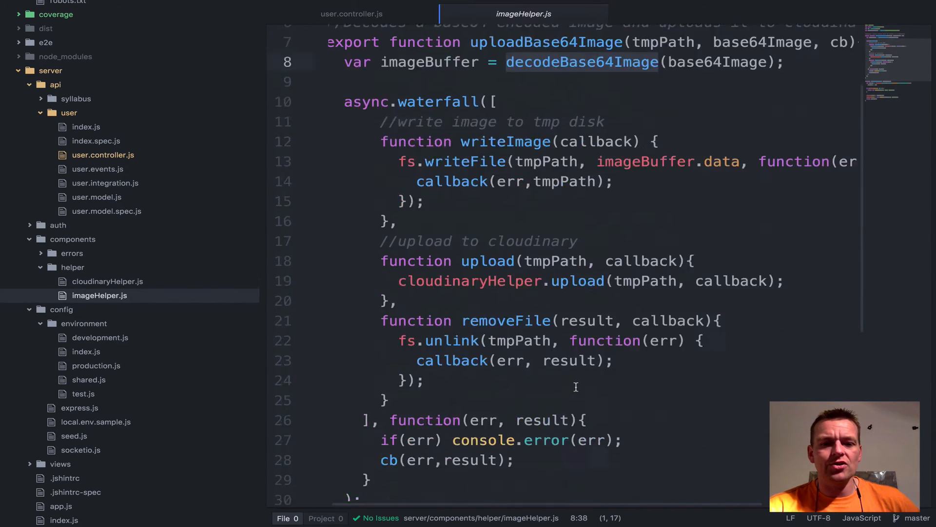
{"action": "scroll", "scroll_direction": "up", "scroll_amount": 3}
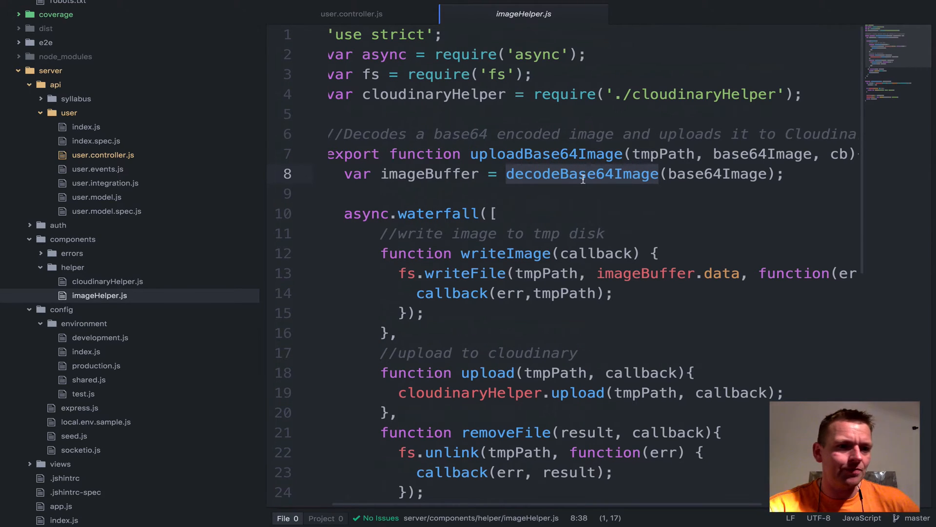
Show cloudinaryHelper.js with its Cloudinary config and upload function
{"action": "left_click", "coordinate": [108, 281]}
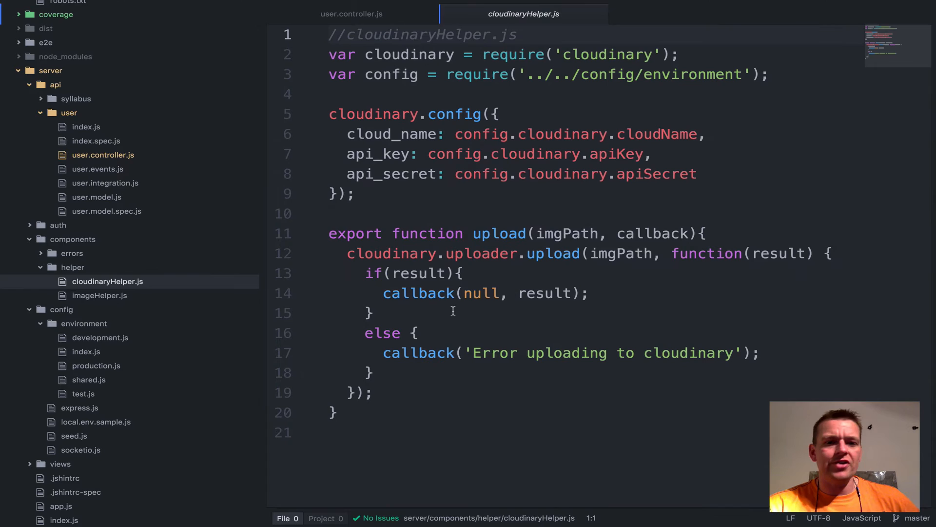
{"action": "mouse_move", "coordinate": [484, 386]}
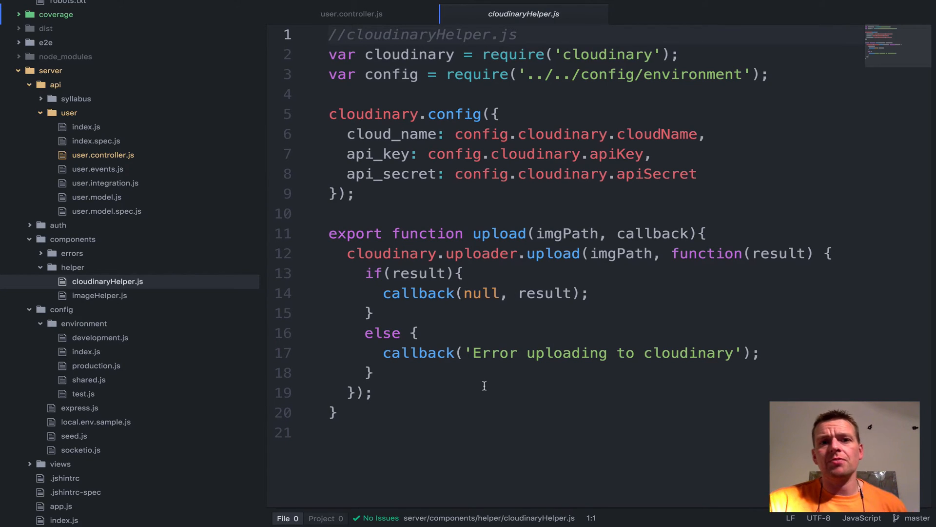
{"action": "mouse_move", "coordinate": [448, 137]}
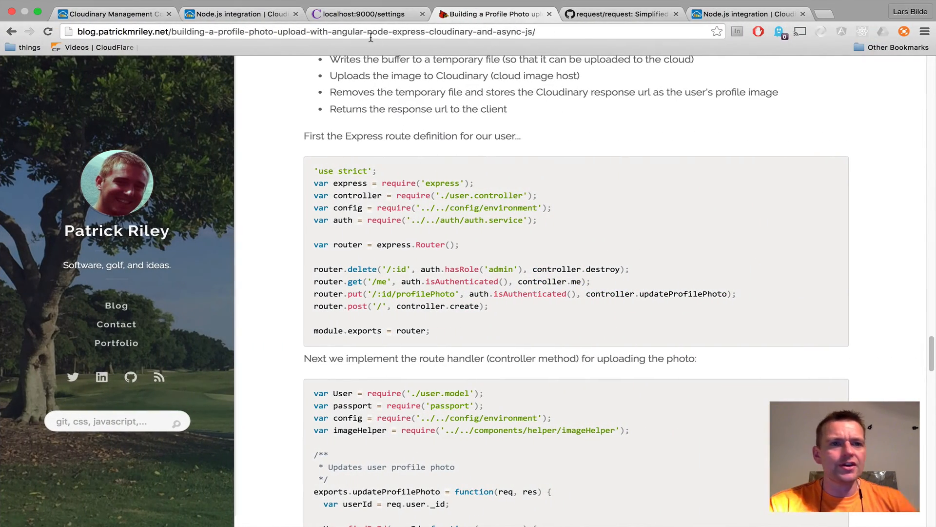
View the 'Building a Profile Photo upload' blog post's route code in Chrome
{"action": "left_click", "coordinate": [113, 14]}
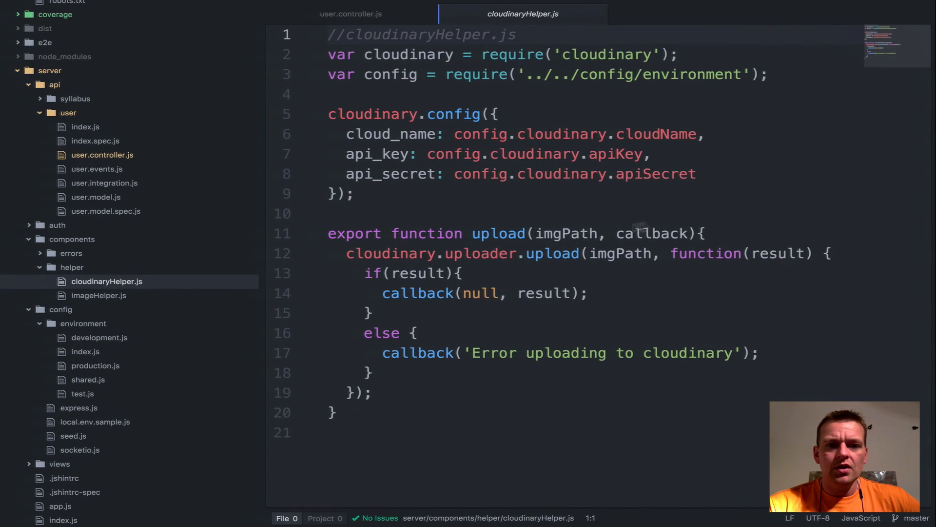
{"action": "mouse_move", "coordinate": [424, 146]}
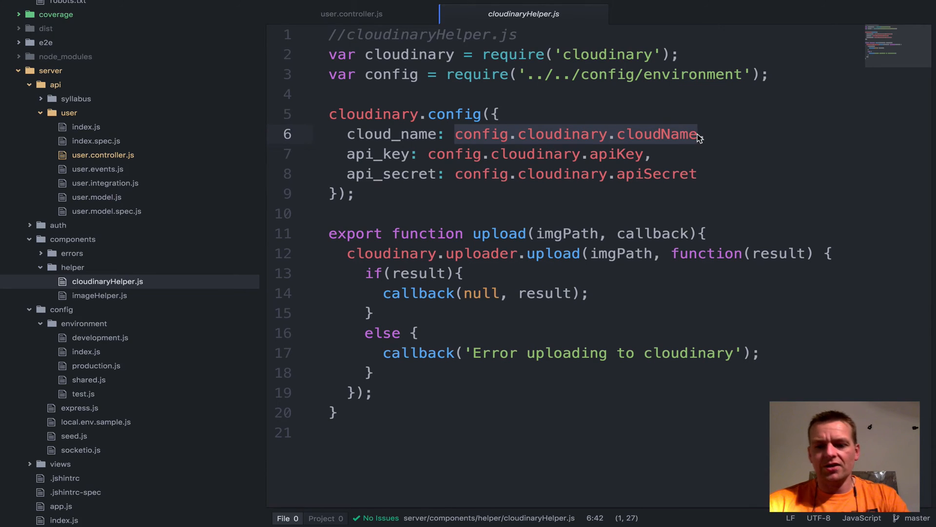
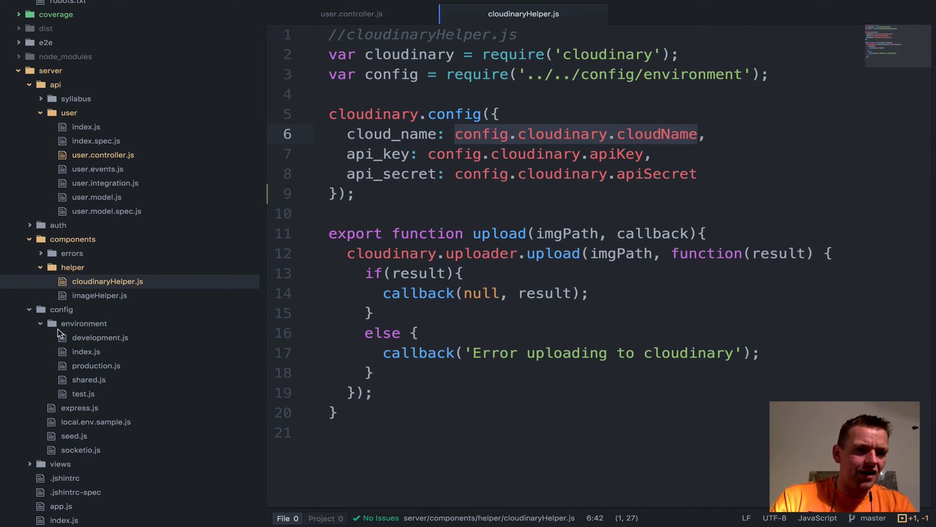
{"action": "mouse_move", "coordinate": [99, 385]}
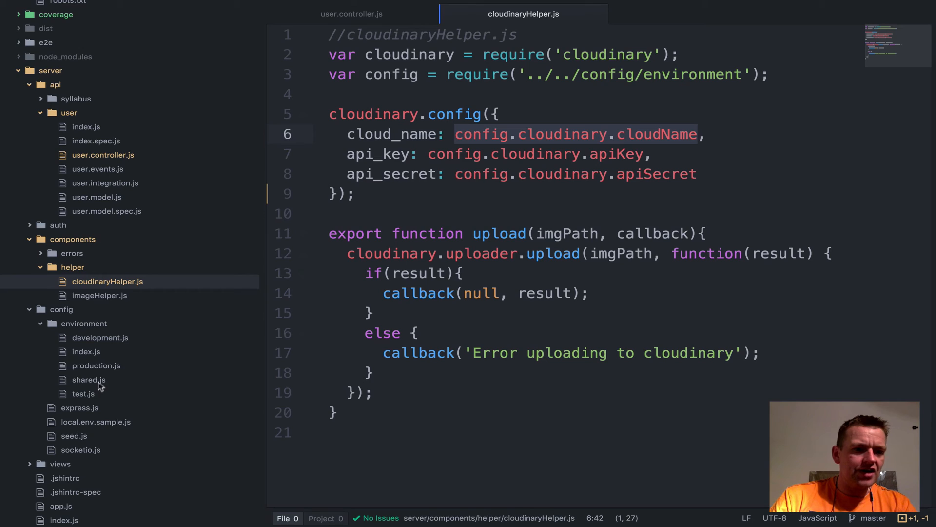
{"action": "mouse_move", "coordinate": [100, 386]}
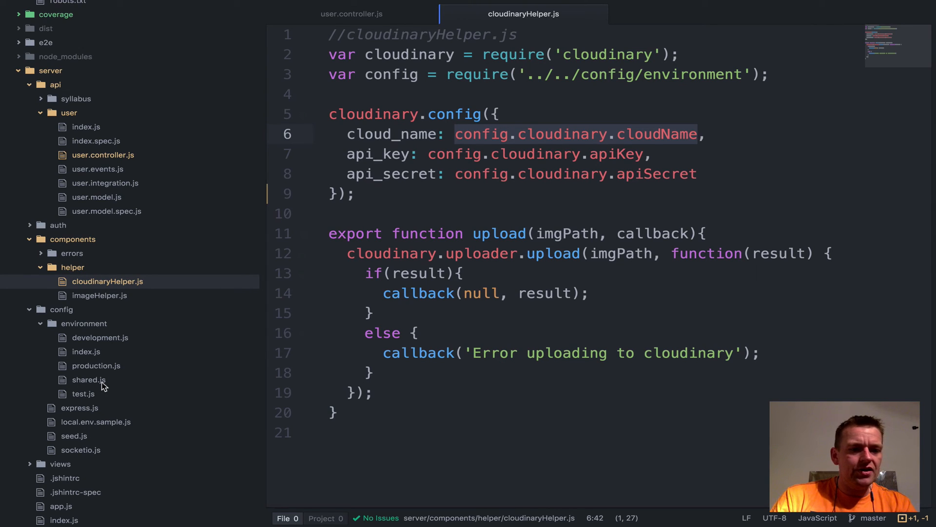
{"action": "mouse_move", "coordinate": [94, 357]}
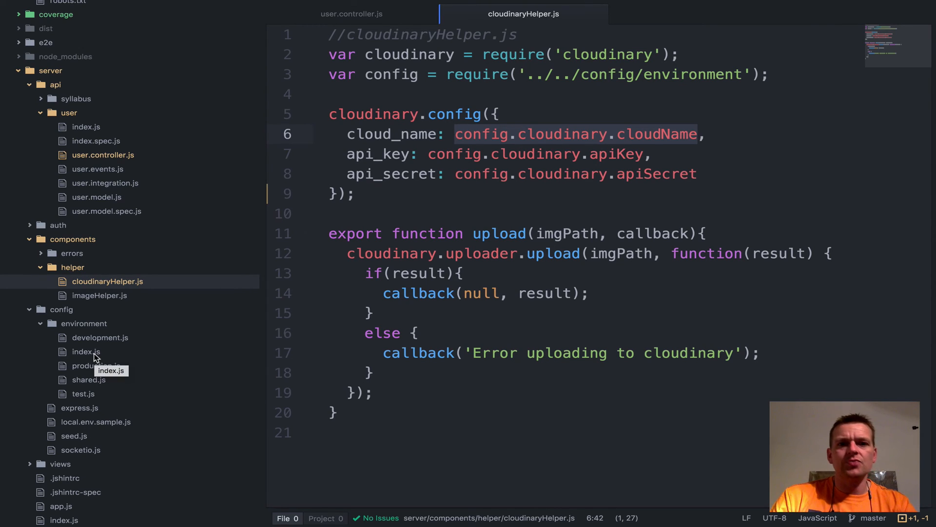
{"action": "mouse_move", "coordinate": [687, 161]}
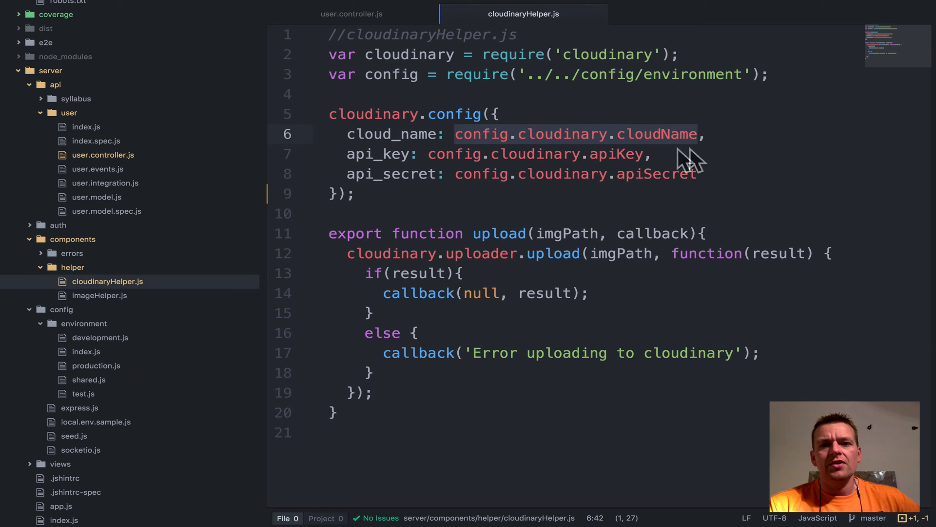
{"action": "mouse_move", "coordinate": [663, 153]}
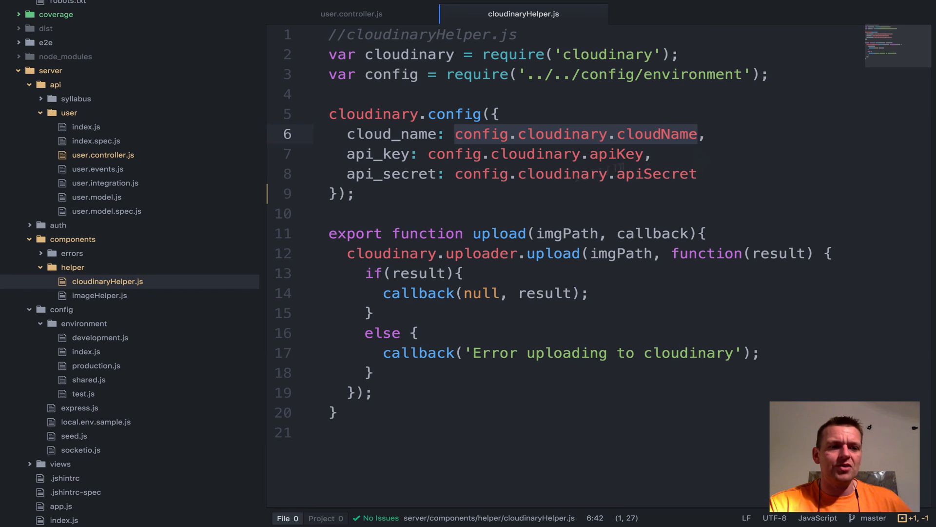
{"action": "mouse_move", "coordinate": [101, 347]}
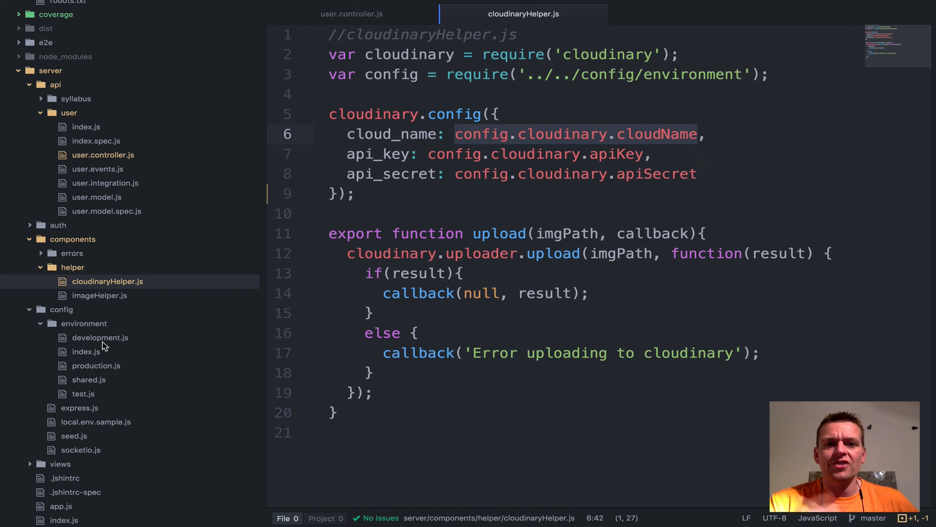
{"action": "mouse_move", "coordinate": [99, 337]}
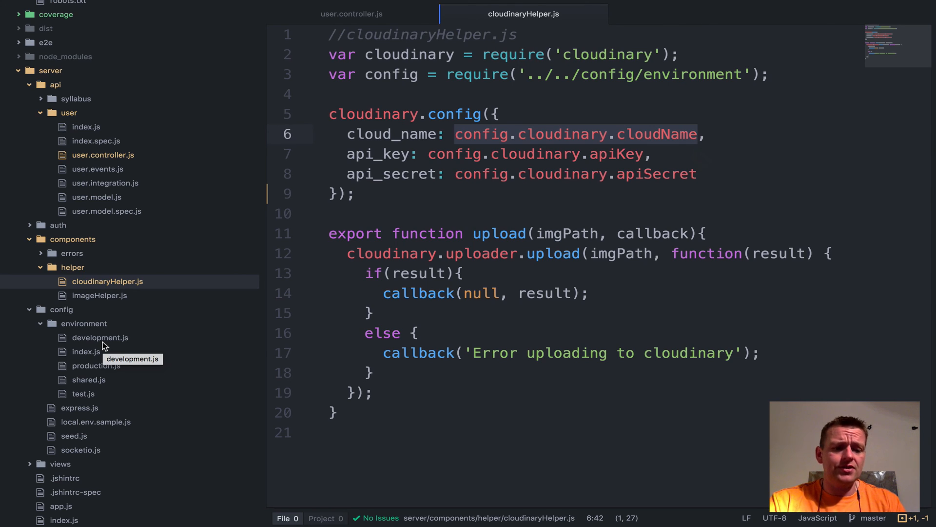
{"action": "mouse_move", "coordinate": [124, 461]}
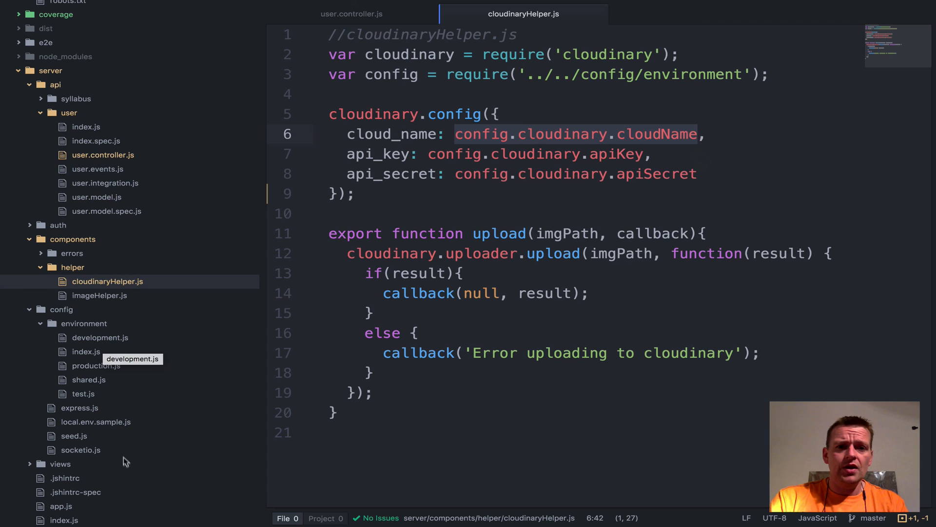